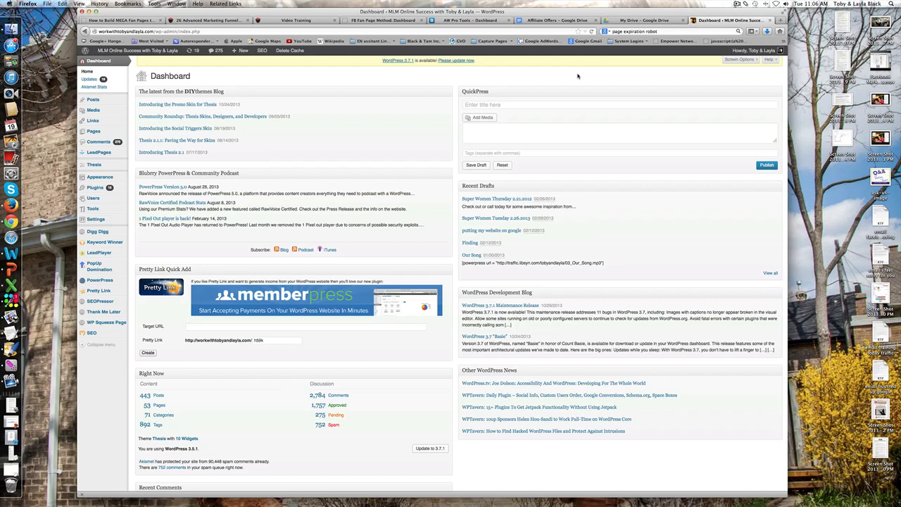
pyautogui.moveTo(825, 491)
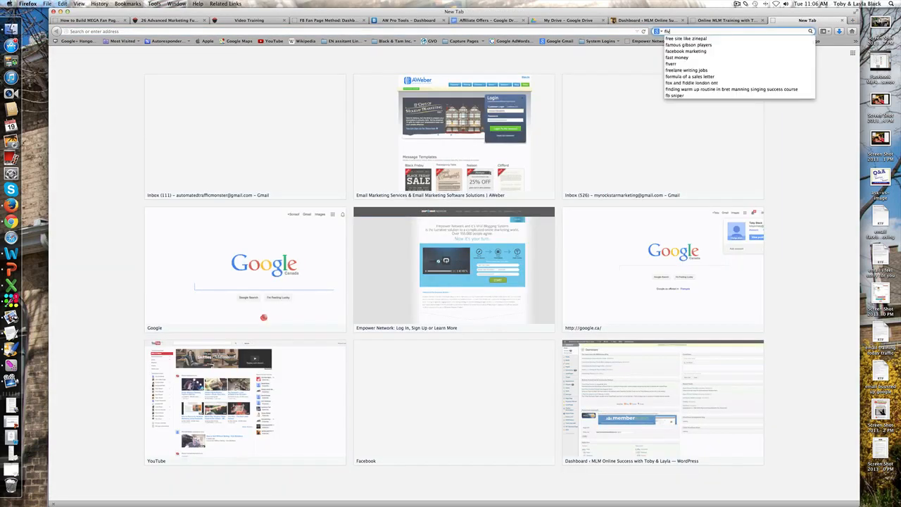
# Step: Type the search 'fiverr top bal' in the new Firefox tab
pyautogui.write('fiverr top bal')
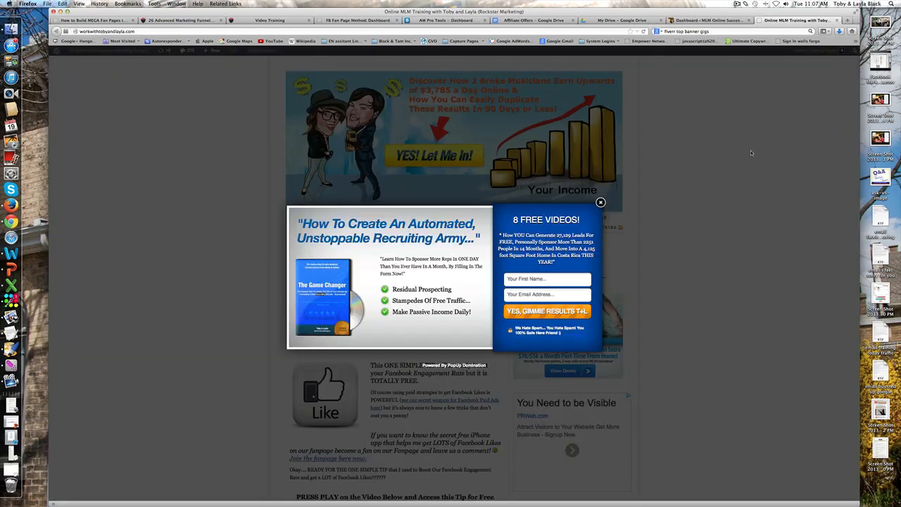
pyautogui.moveTo(676, 197)
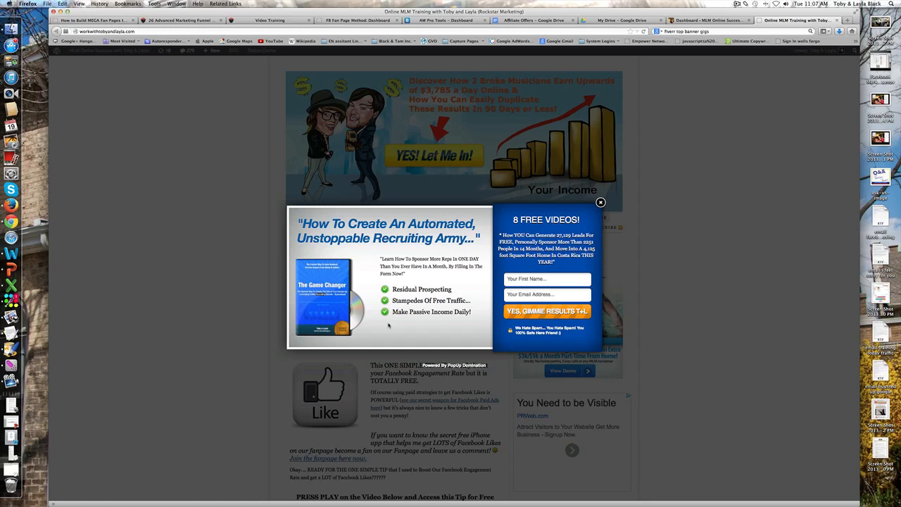
pyautogui.moveTo(343, 177)
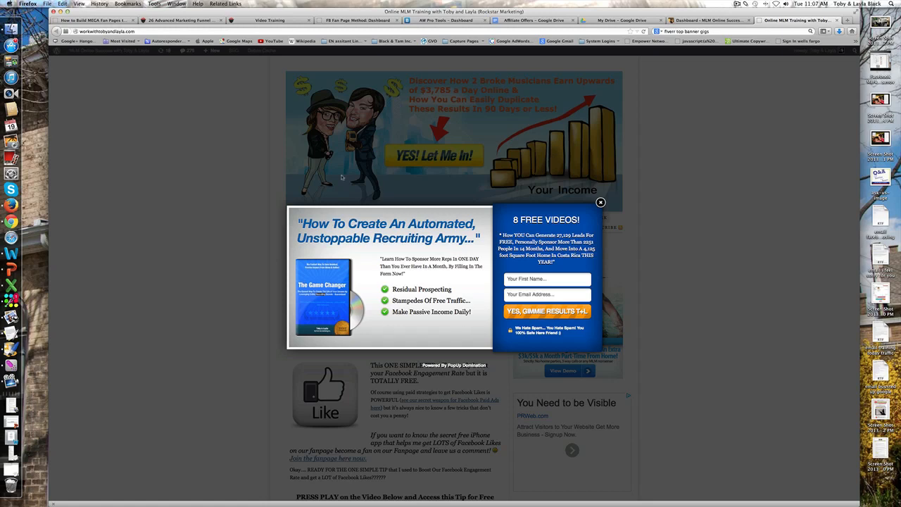
pyautogui.moveTo(340, 235)
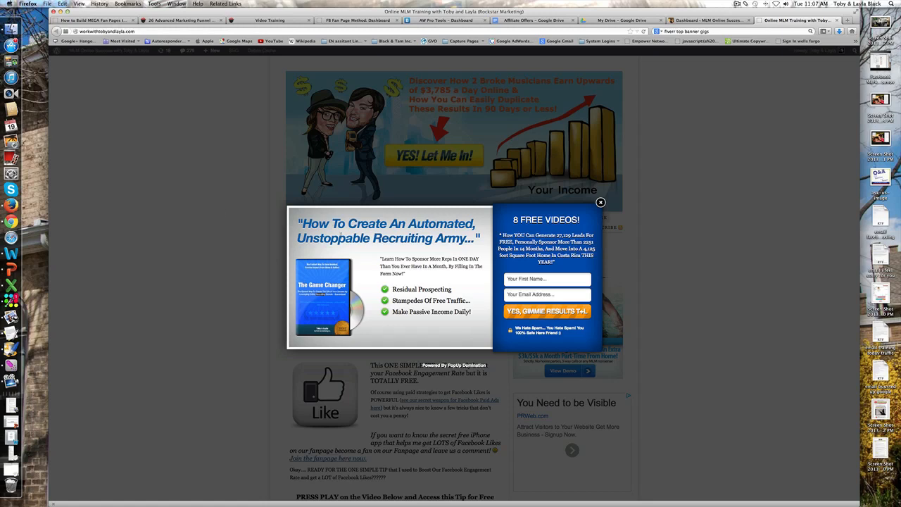
pyautogui.moveTo(685, 211)
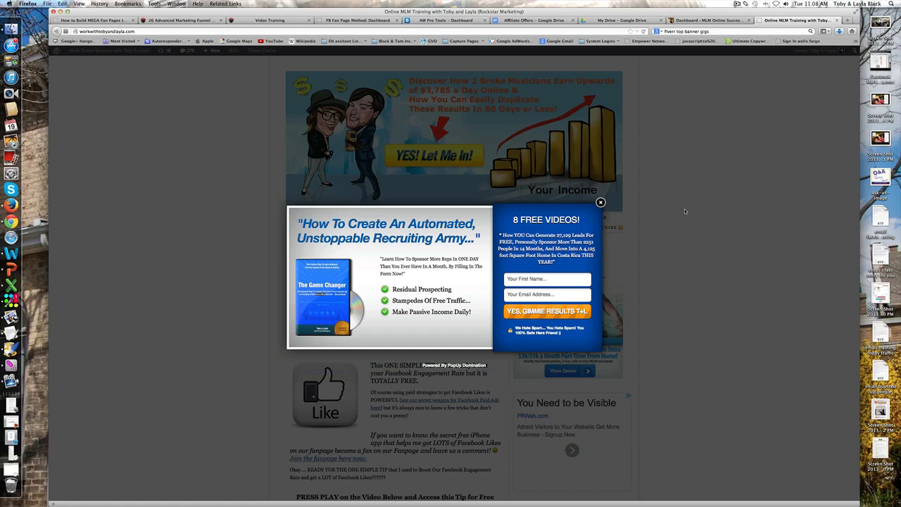
pyautogui.moveTo(683, 209)
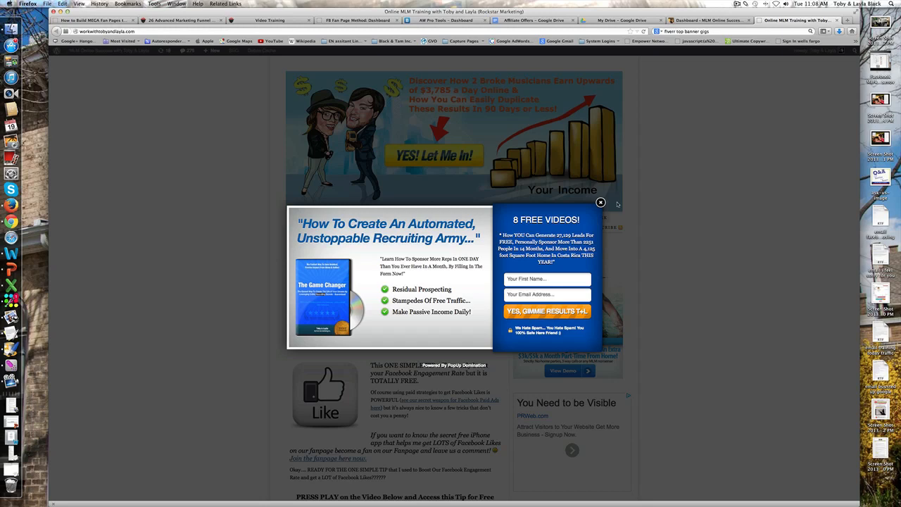
pyautogui.moveTo(458, 283)
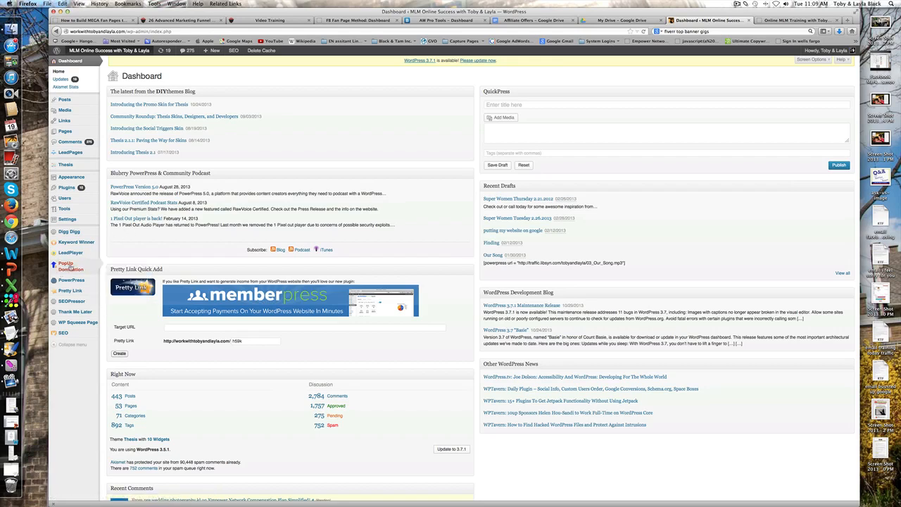
# Step: Open PopUp Domination's Campaign Management page showing the site's four existing popups
pyautogui.click(65, 266)
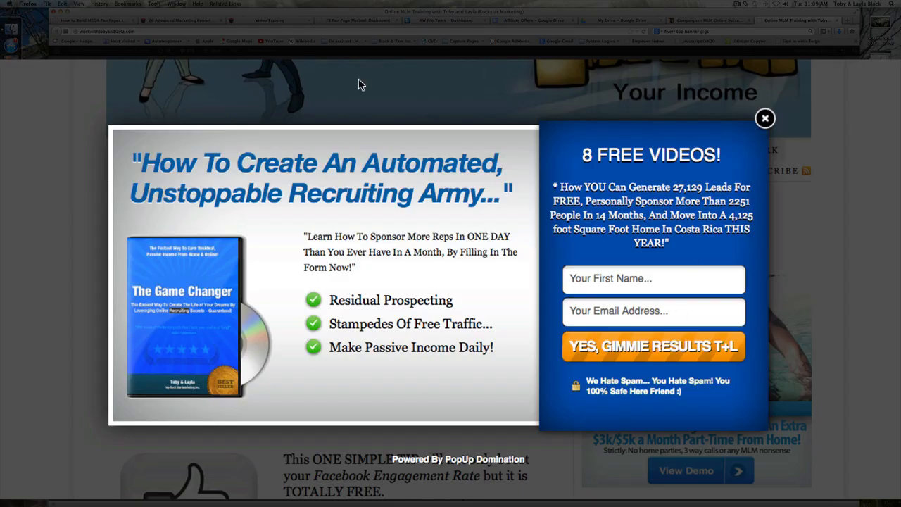
pyautogui.moveTo(885, 77)
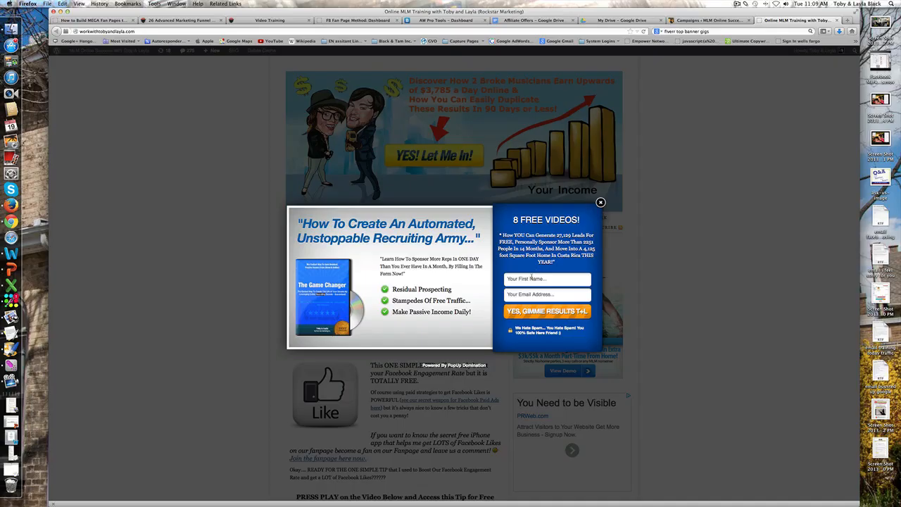
pyautogui.click(547, 279)
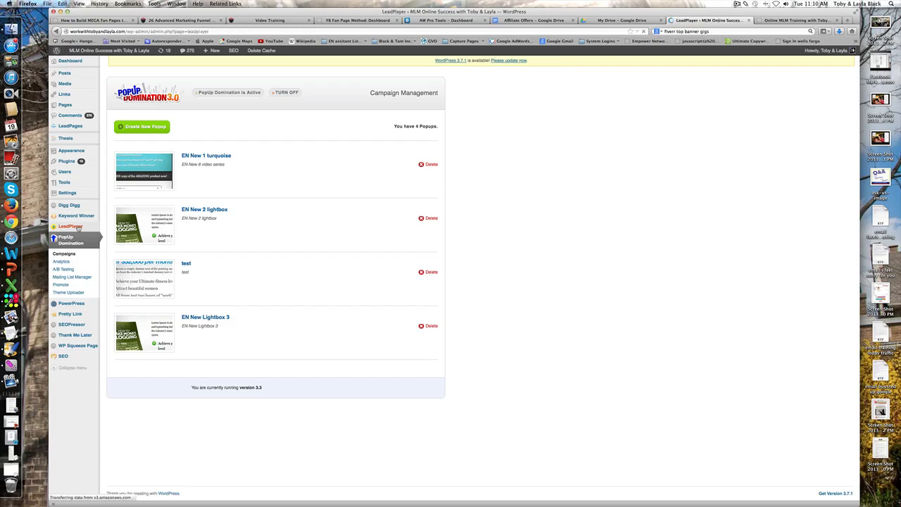
# Step: Open LeadPlayer's My LeadPlayer Videos page listing eleven saved training and thank-you videos
pyautogui.click(68, 226)
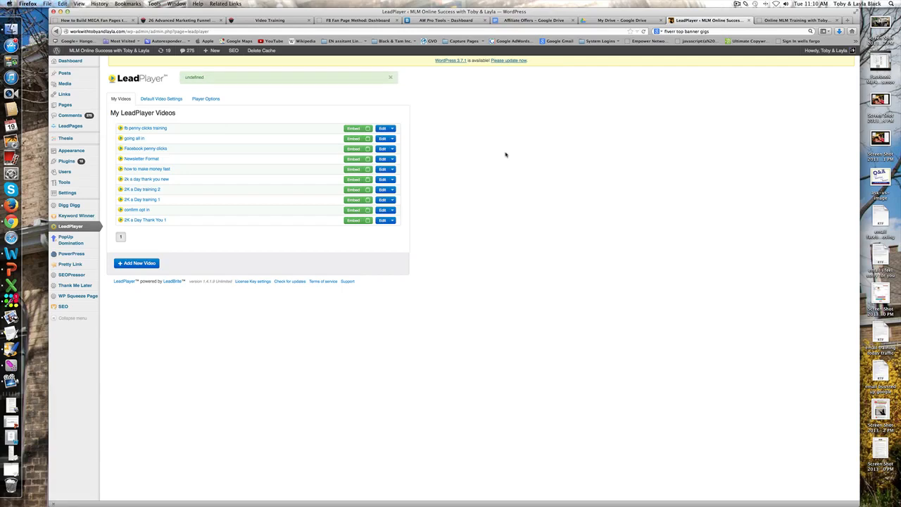
pyautogui.moveTo(561, 85)
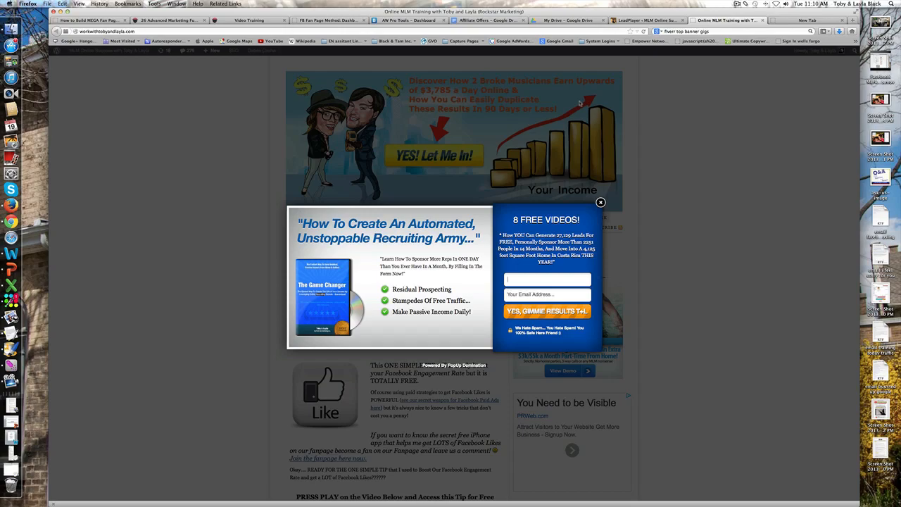
# Step: Close the homepage opt-in popup and open the 'Facebook Marketing Secrets Revealed' post
pyautogui.click(600, 203)
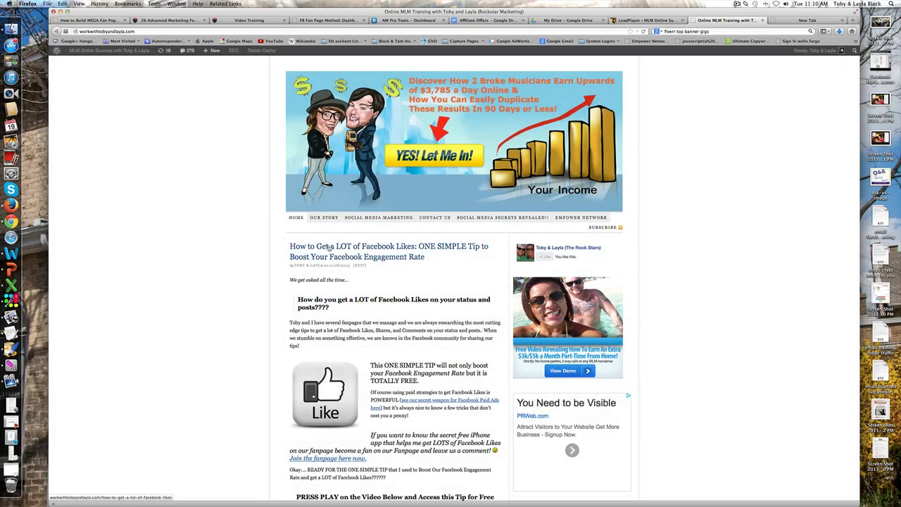
pyautogui.scroll(-3)
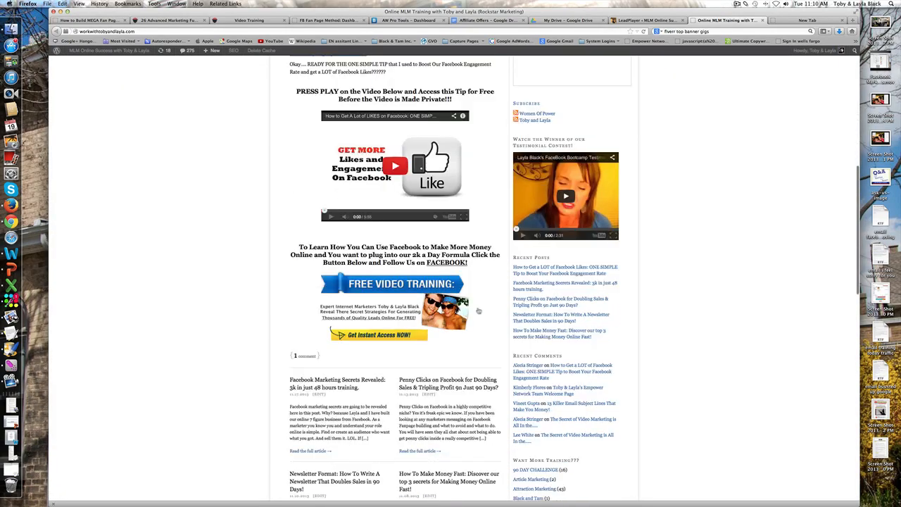
pyautogui.scroll(-3)
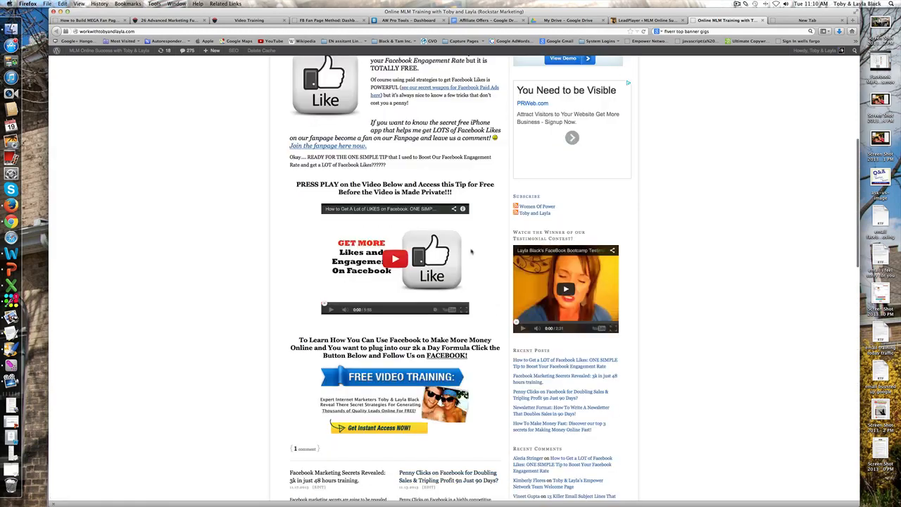
pyautogui.moveTo(464, 250)
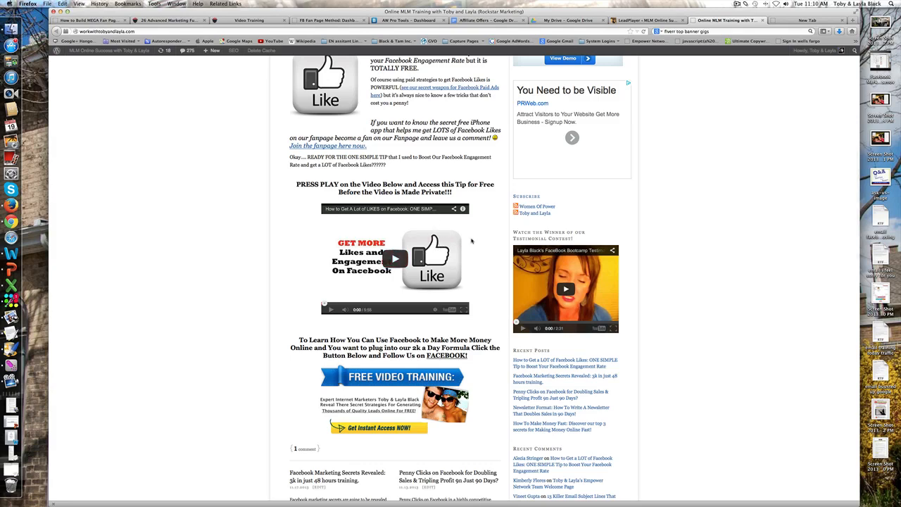
pyautogui.scroll(-3)
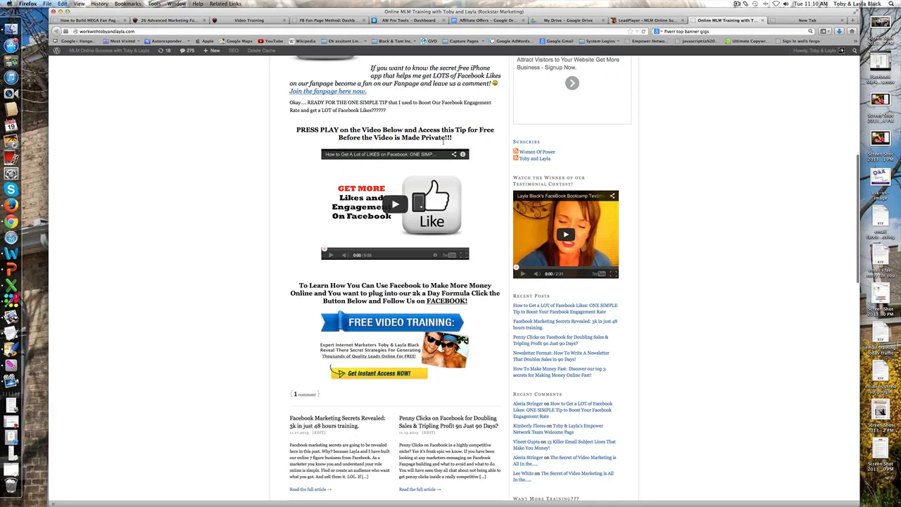
pyautogui.scroll(-3)
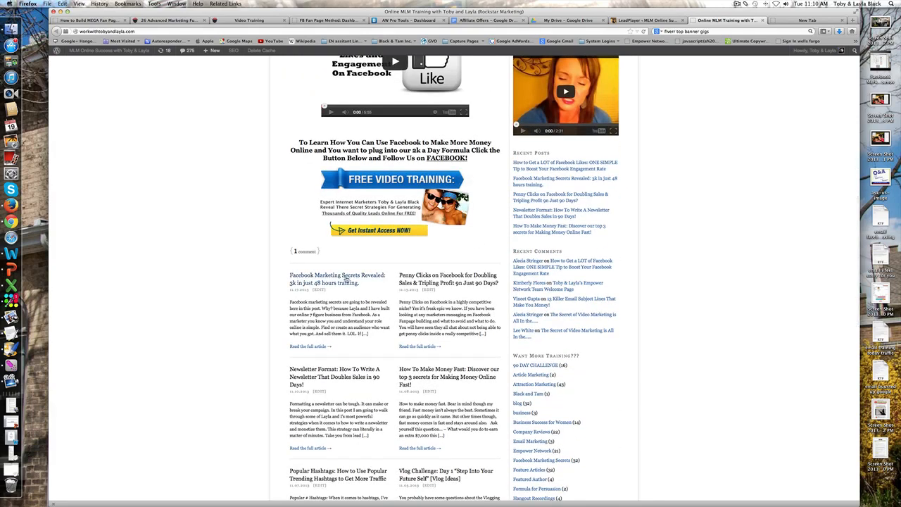
pyautogui.click(338, 278)
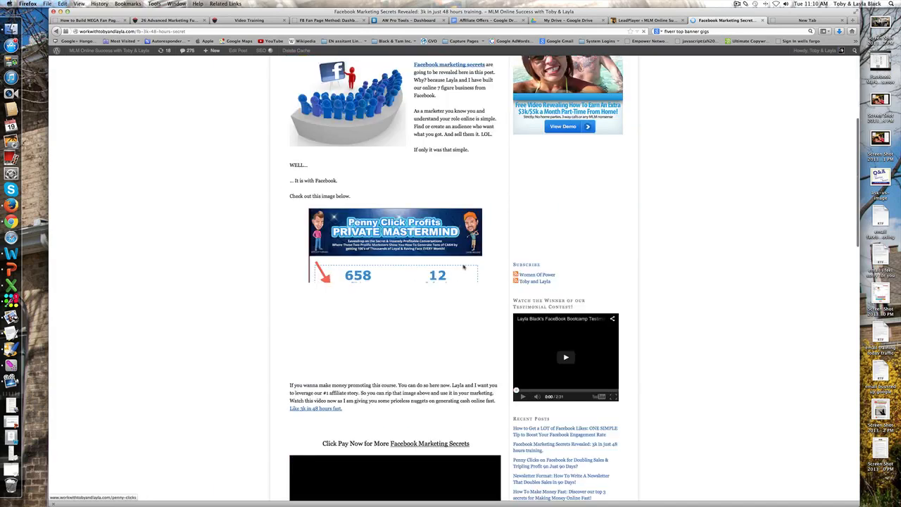
# Step: Play the post's embedded training video and close the opt-in popup over it
pyautogui.scroll(-3)
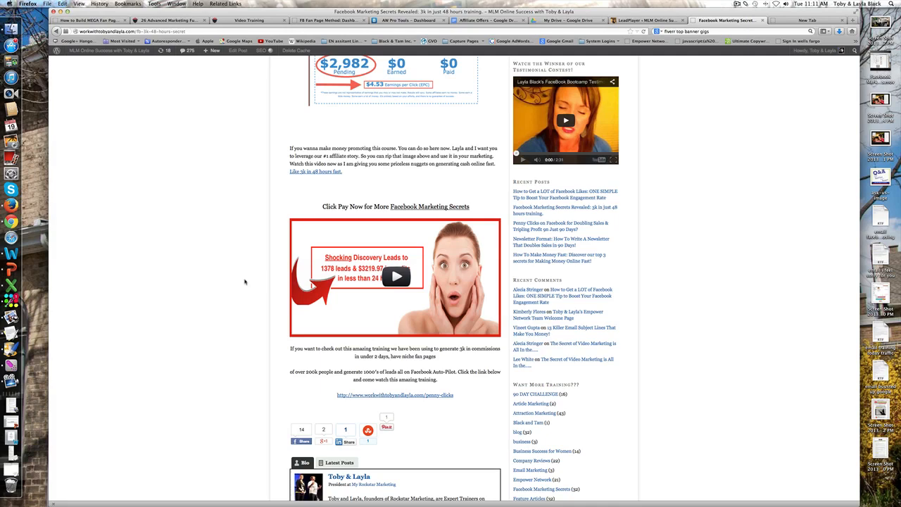
pyautogui.click(395, 276)
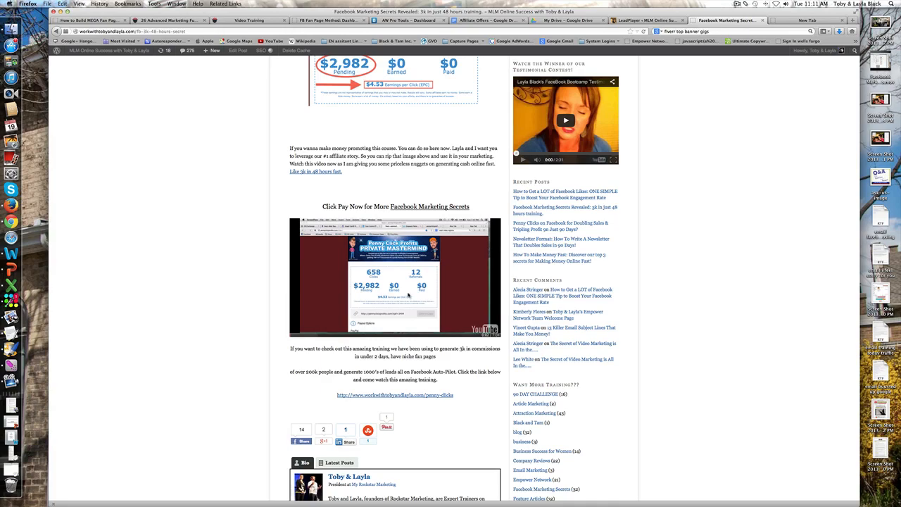
pyautogui.moveTo(468, 306)
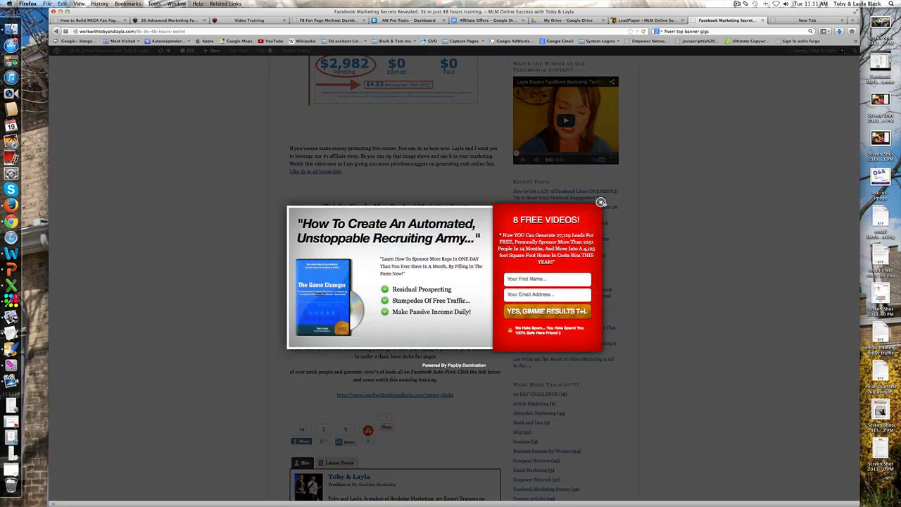
pyautogui.click(602, 202)
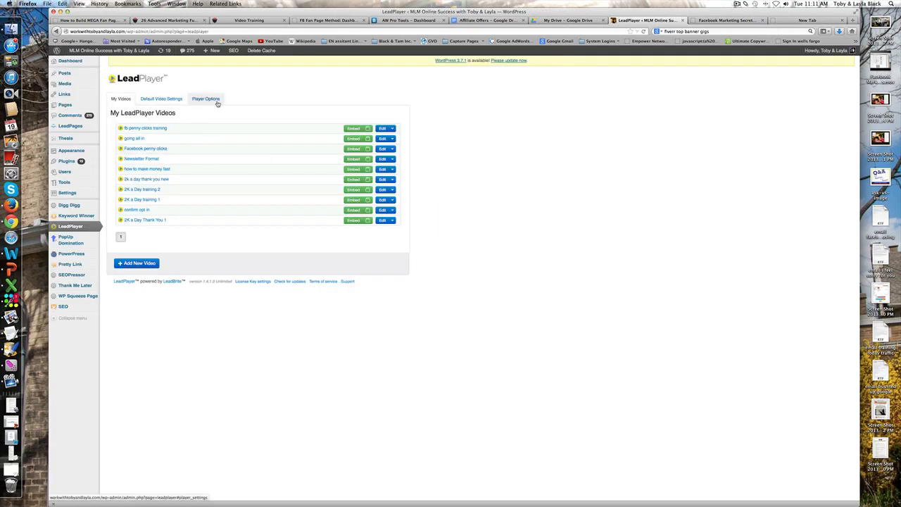
# Step: Open a saved video's opt-in settings, showing the 'Join my Mailing List!' box on newtobylist
pyautogui.click(206, 99)
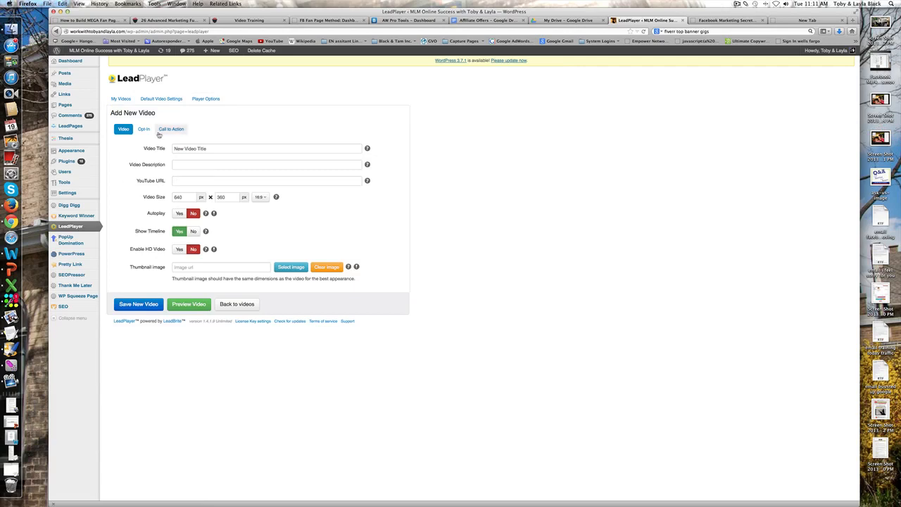
pyautogui.click(143, 129)
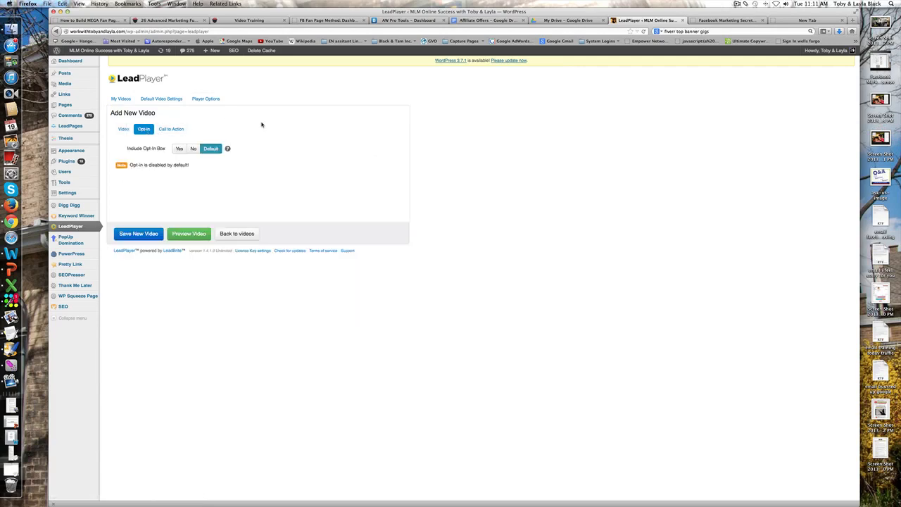
pyautogui.click(179, 149)
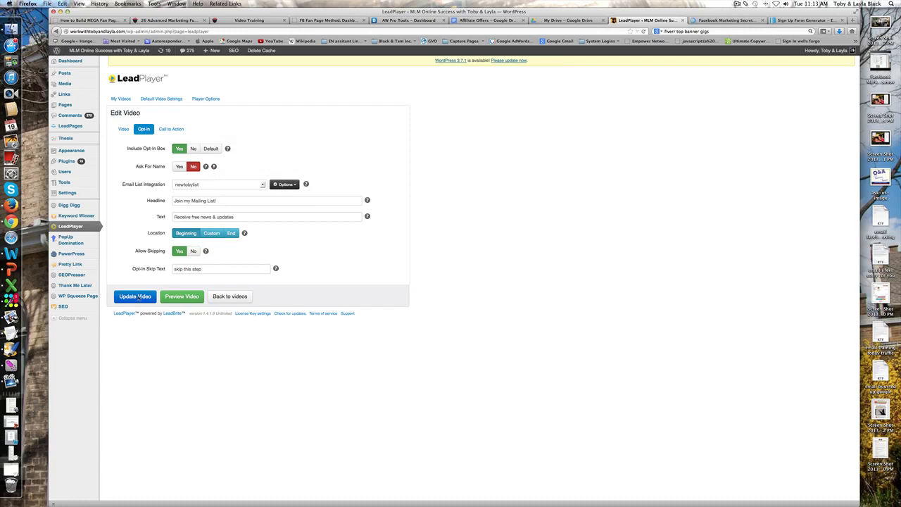
# Step: Replay the post's video to see the opt-in, then set Include Opt-In Box to No and update
pyautogui.click(725, 20)
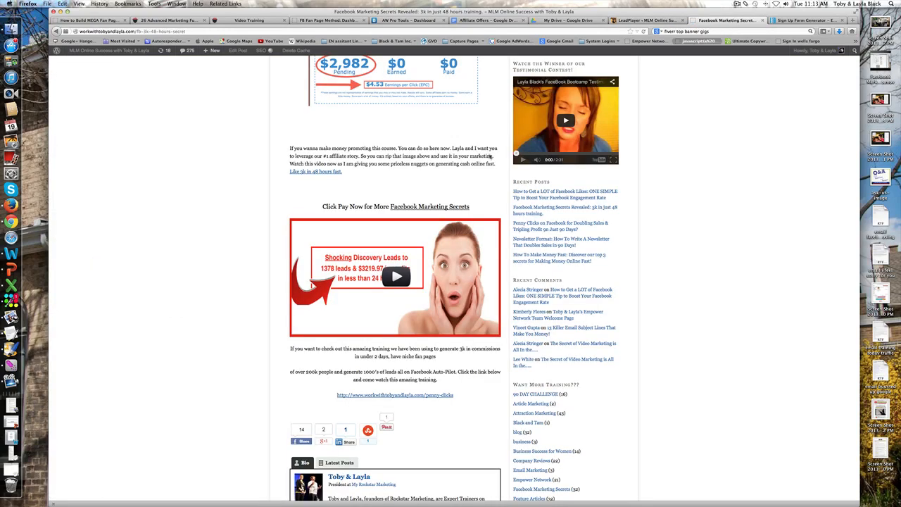
pyautogui.click(396, 276)
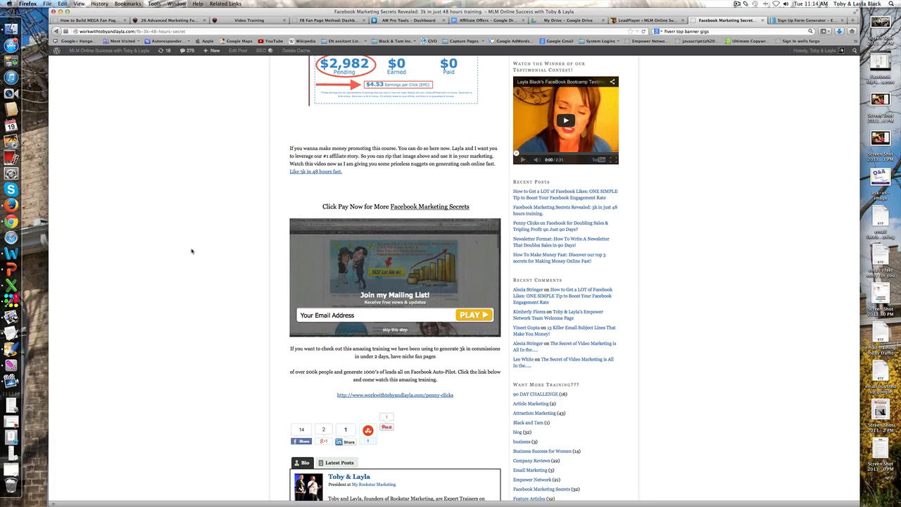
pyautogui.moveTo(226, 277)
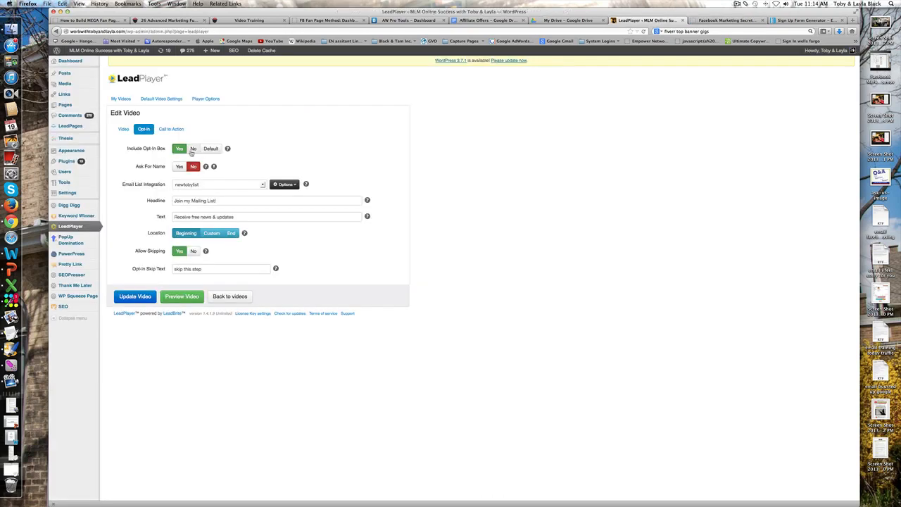
pyautogui.click(193, 149)
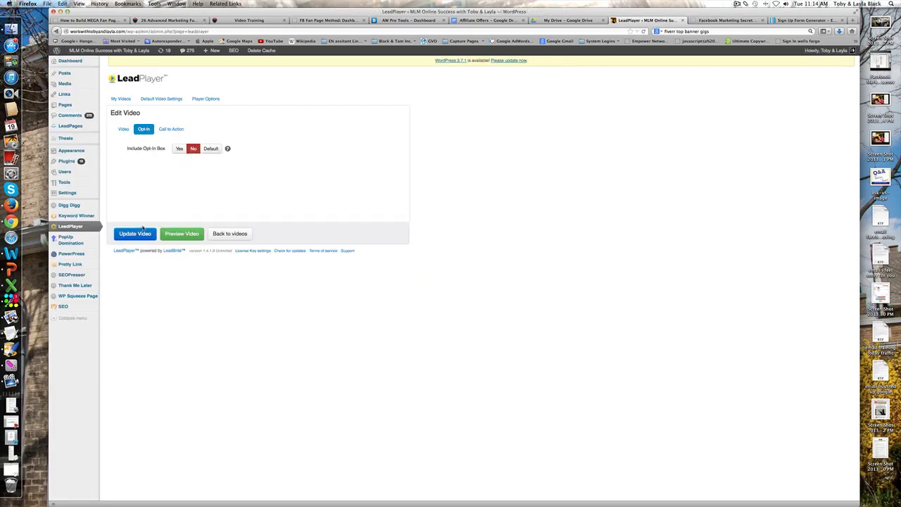
pyautogui.click(135, 233)
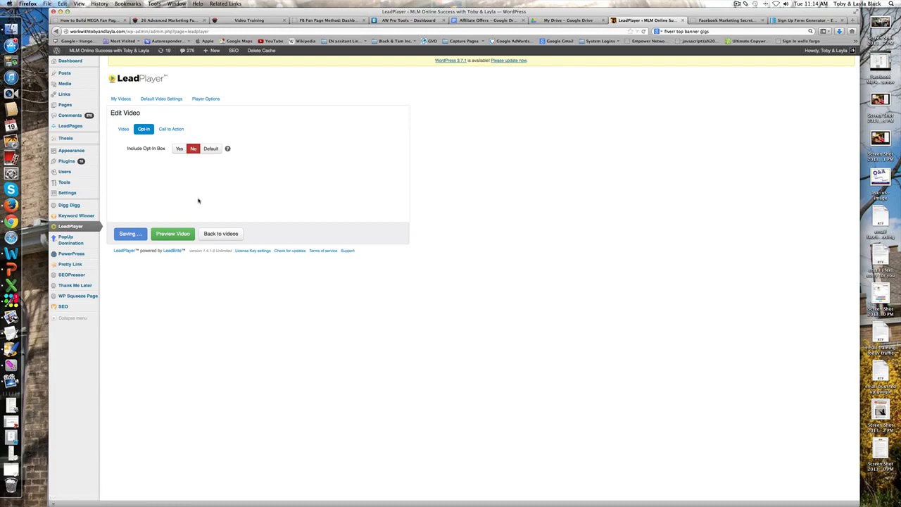
# Step: Enable the video's call to action with automatic redirect, then set Include Call to Action to No
pyautogui.click(130, 233)
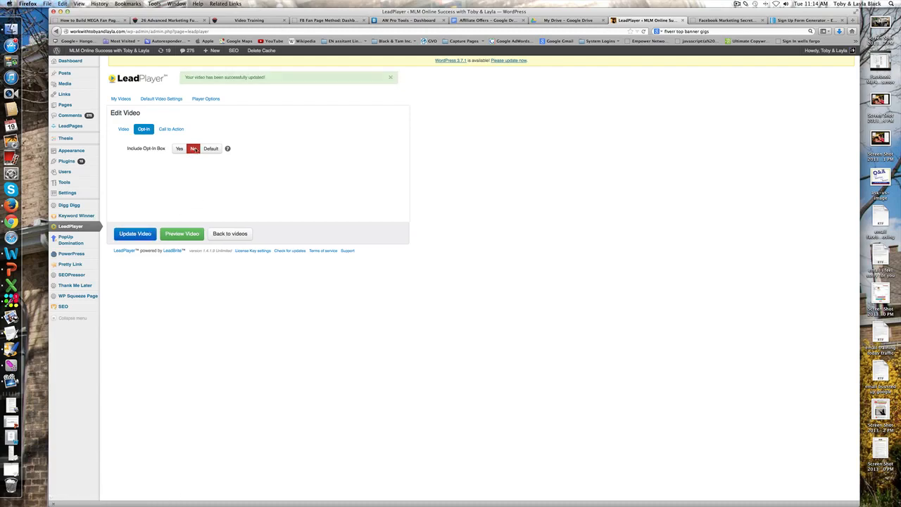
pyautogui.click(171, 128)
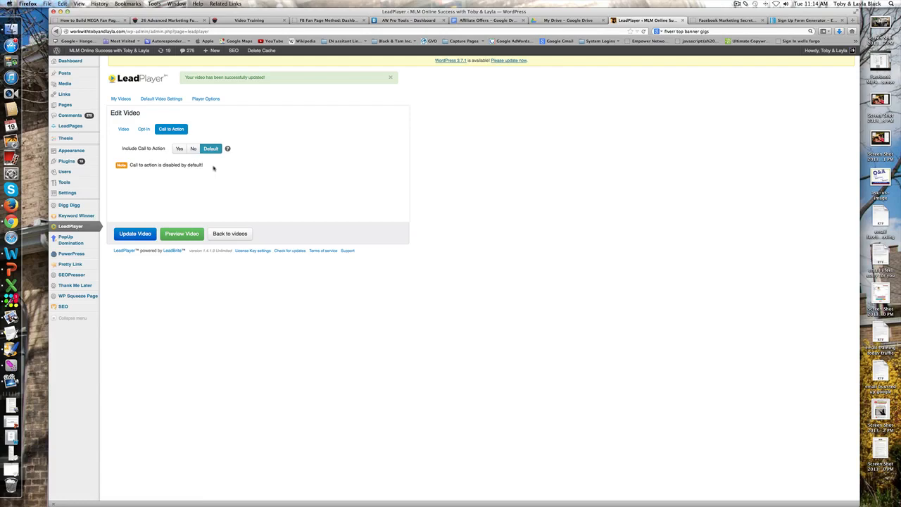
pyautogui.click(179, 149)
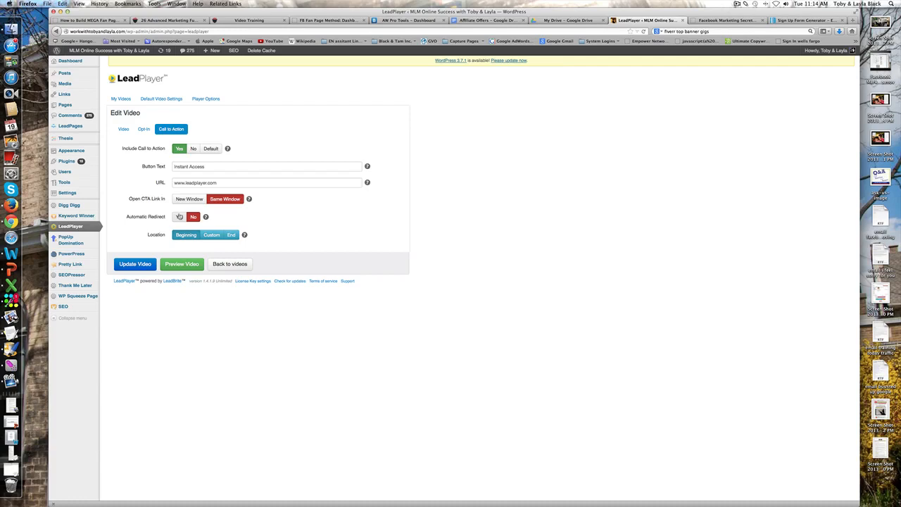
pyautogui.click(180, 216)
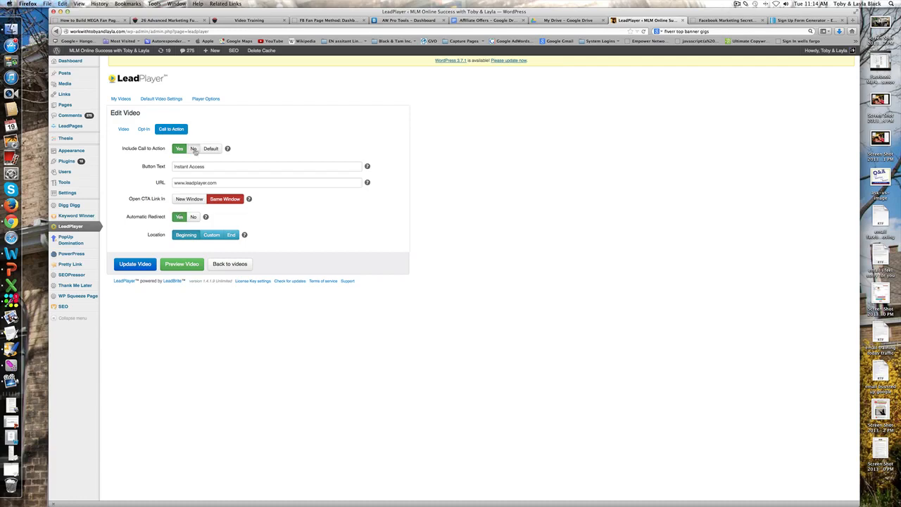
pyautogui.click(193, 149)
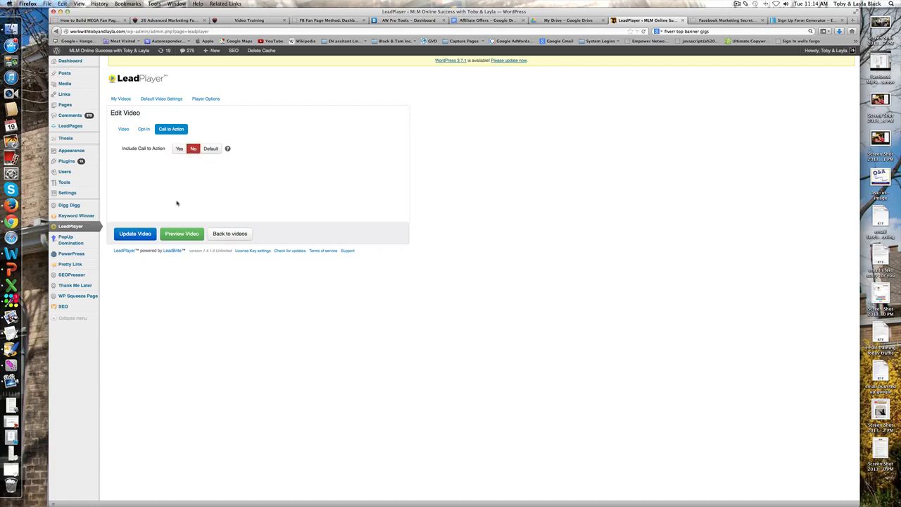
pyautogui.moveTo(443, 120)
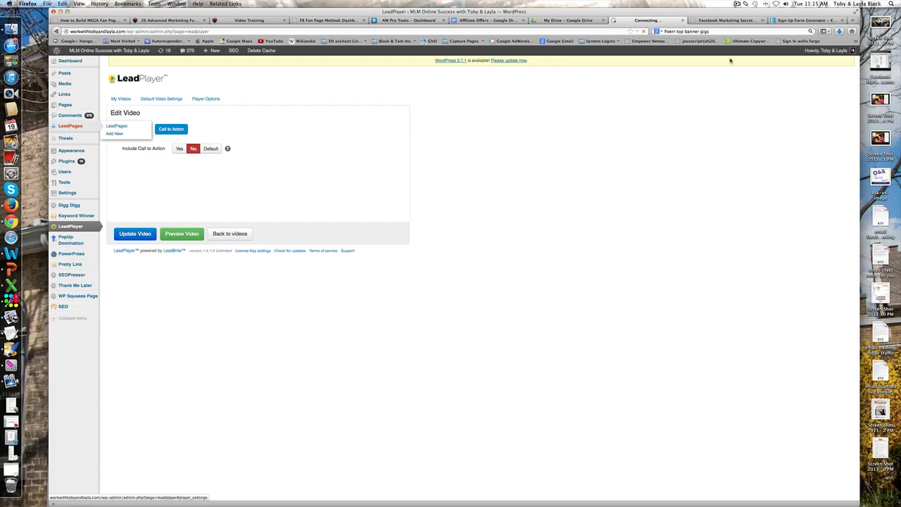
# Step: Browse the site's LeadPages pages and the 63-template LeadPages gallery
pyautogui.click(866, 20)
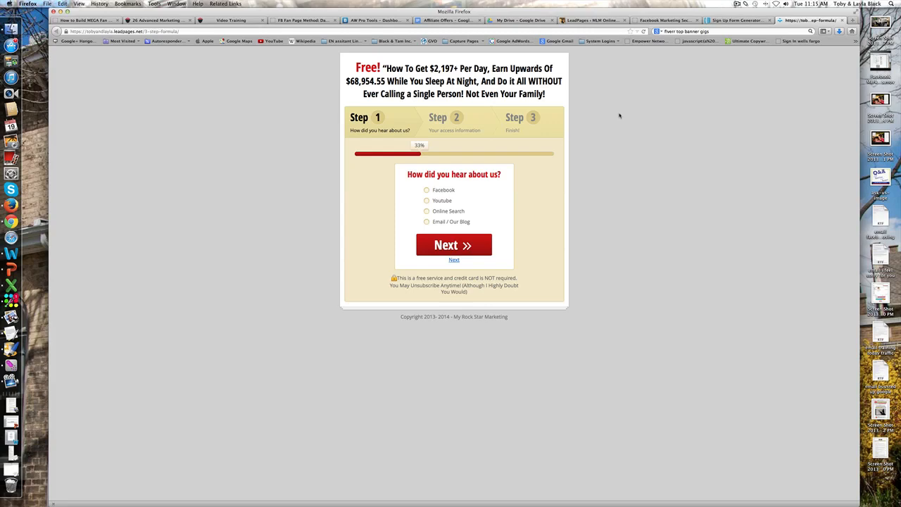
pyautogui.moveTo(670, 140)
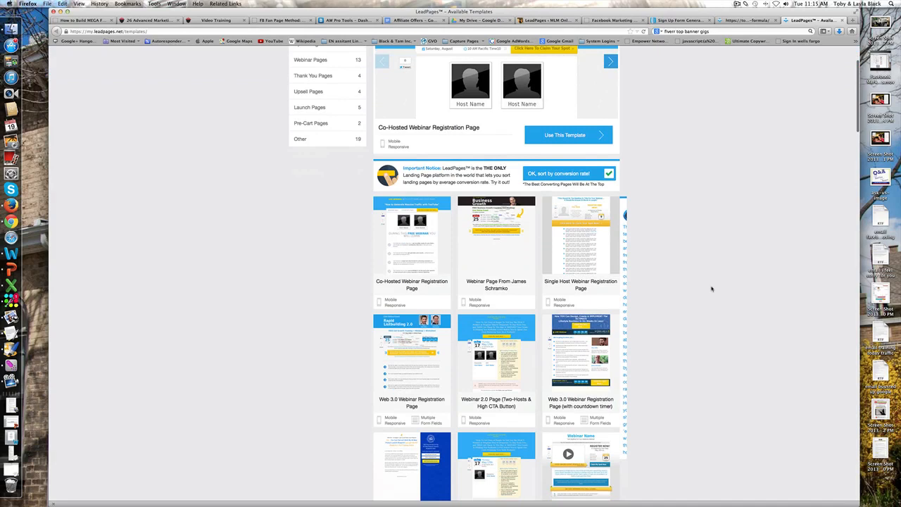
pyautogui.moveTo(495, 236)
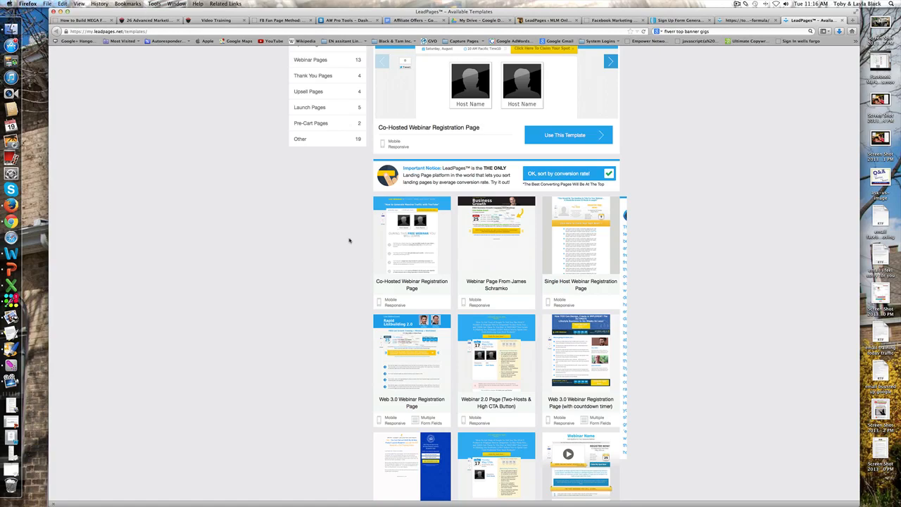
pyautogui.scroll(-3)
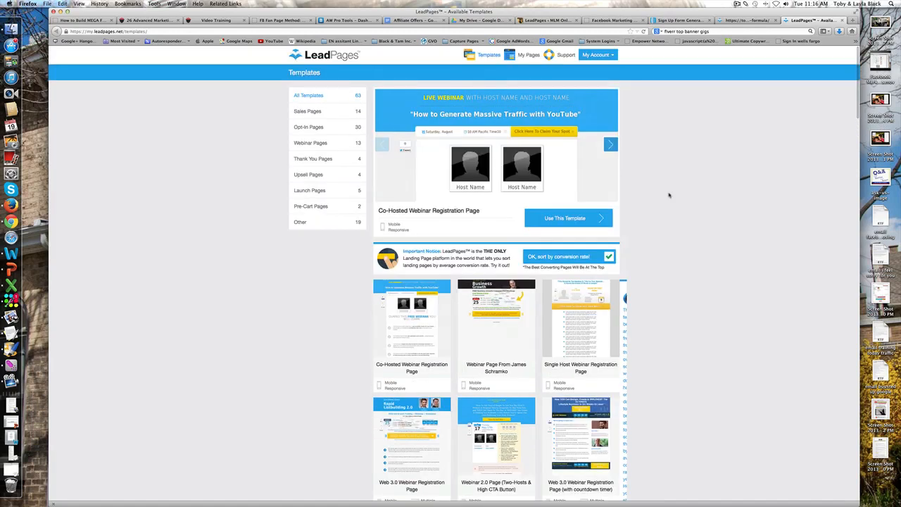
pyautogui.moveTo(705, 74)
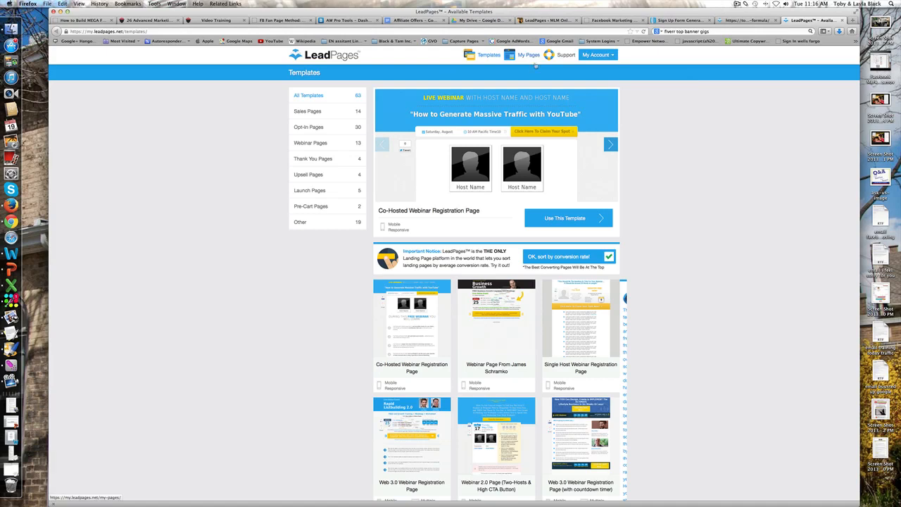
pyautogui.moveTo(627, 123)
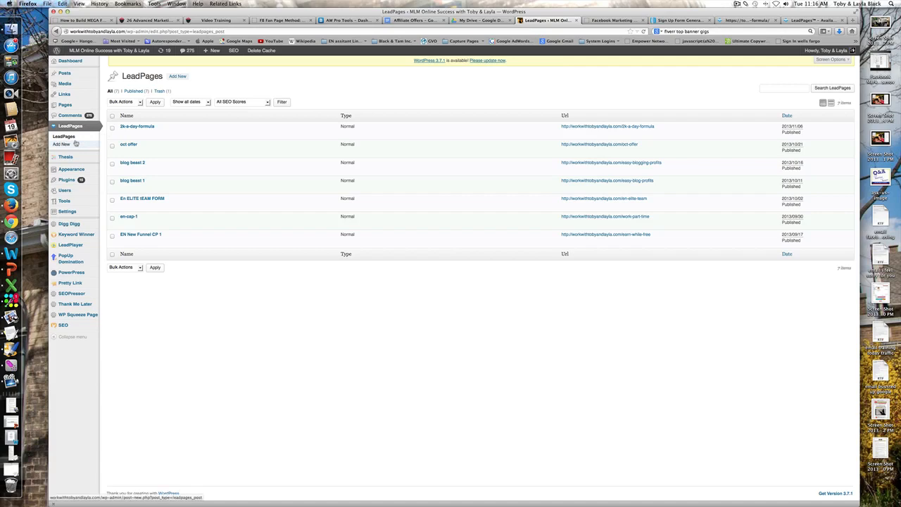
pyautogui.moveTo(749, 40)
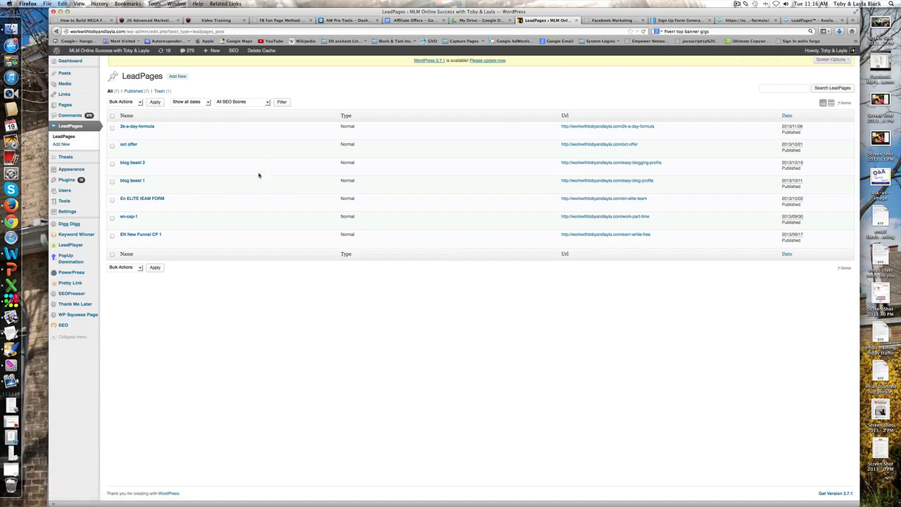
pyautogui.moveTo(646, 145)
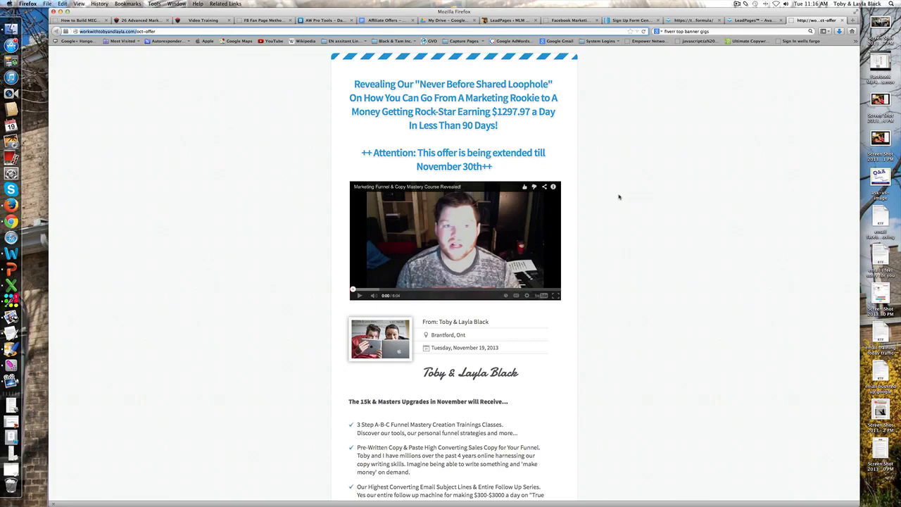
# Step: View the 'oct offer' sales page, then return to the WordPress list of seven LeadPages pages
pyautogui.click(754, 19)
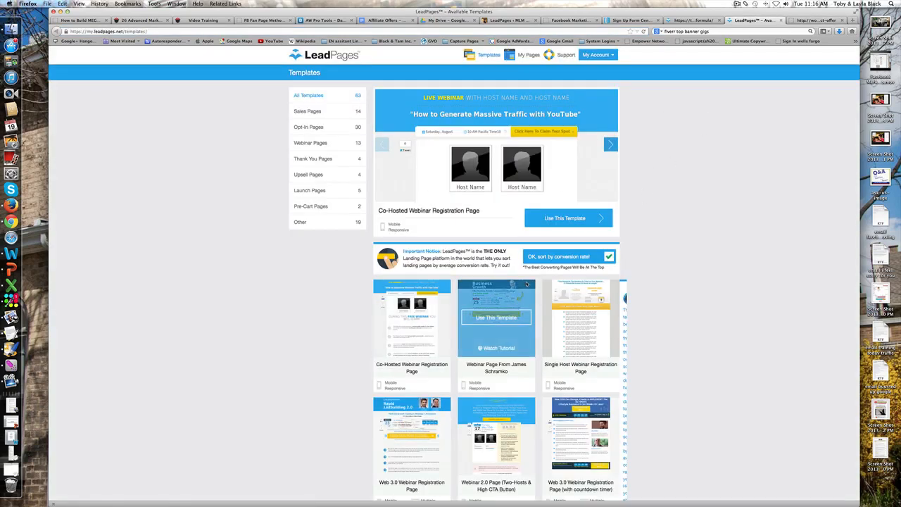
pyautogui.click(693, 20)
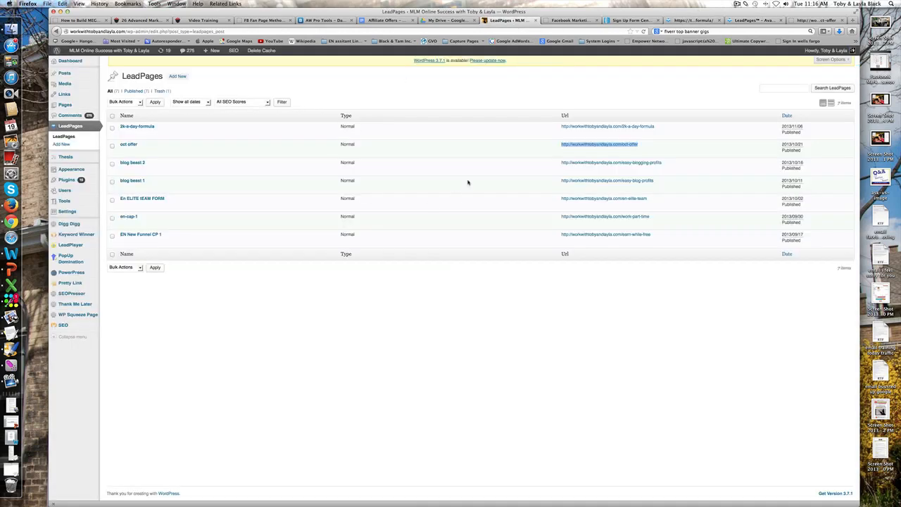
pyautogui.moveTo(615, 161)
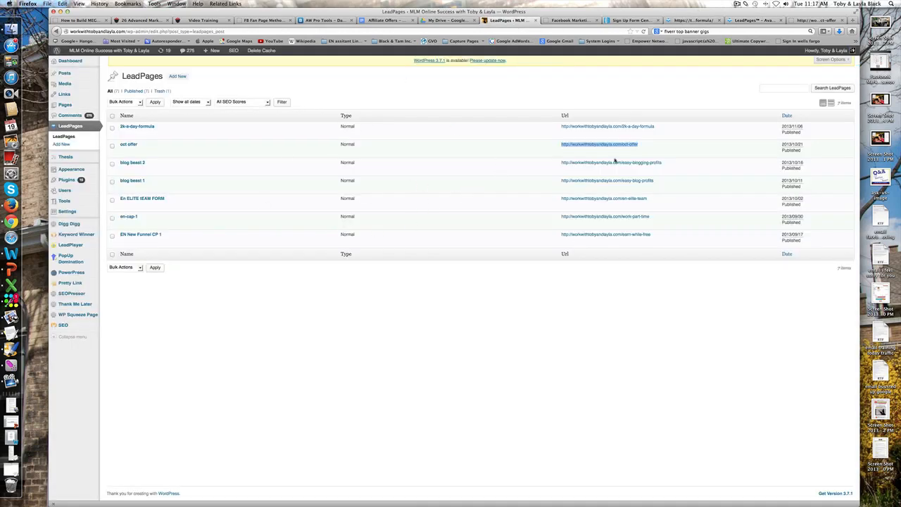
pyautogui.click(599, 144)
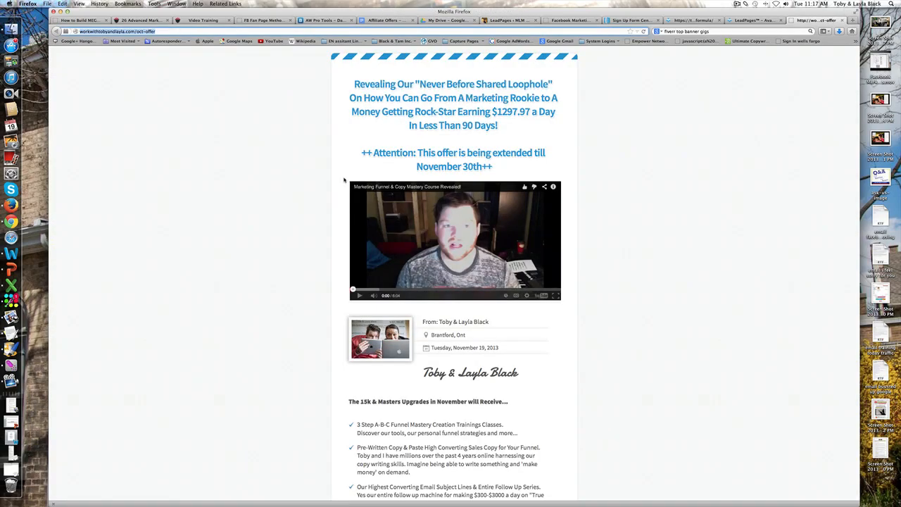
pyautogui.scroll(-3)
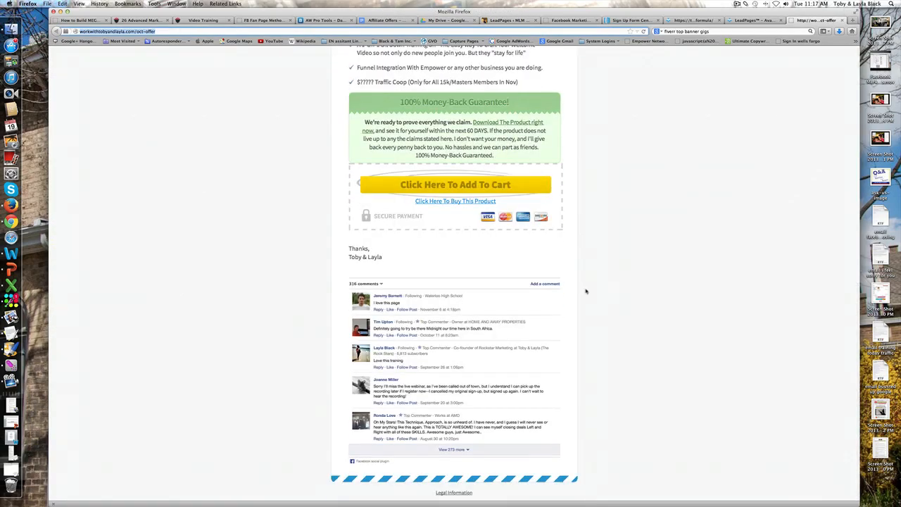
pyautogui.click(704, 20)
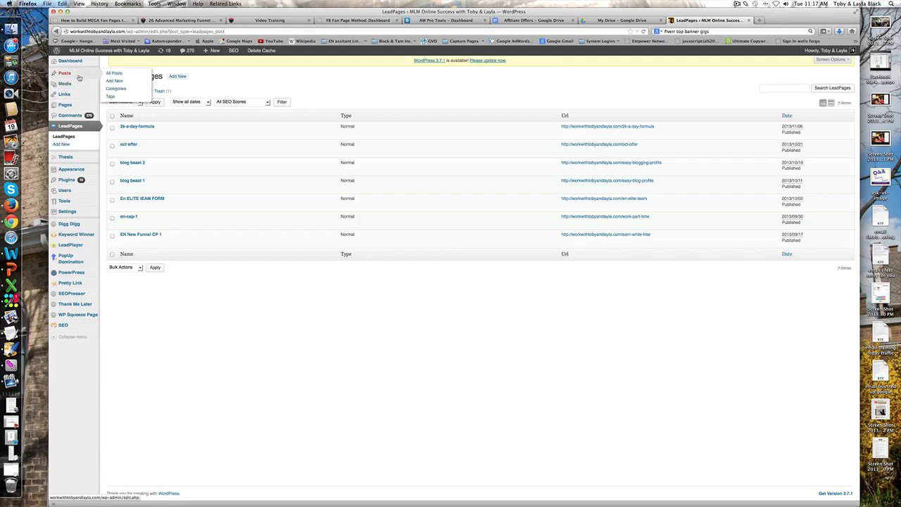
# Step: Add a new post and title it 'Empower Network Secrets Revealed:'
pyautogui.click(113, 80)
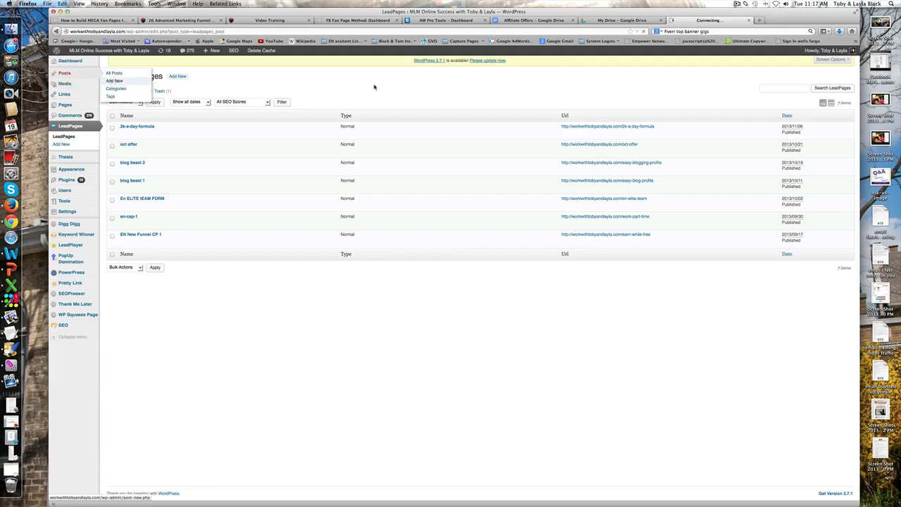
pyautogui.click(114, 81)
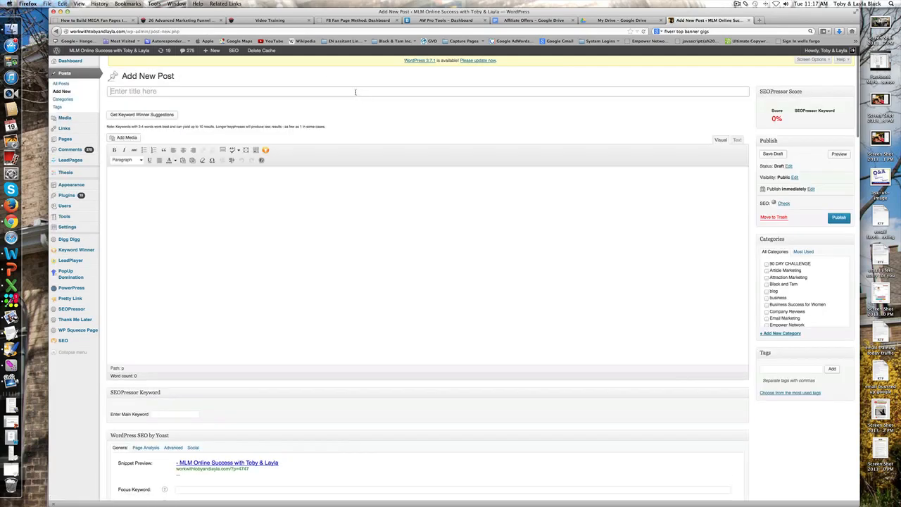
pyautogui.write('Empower Network Secrets')
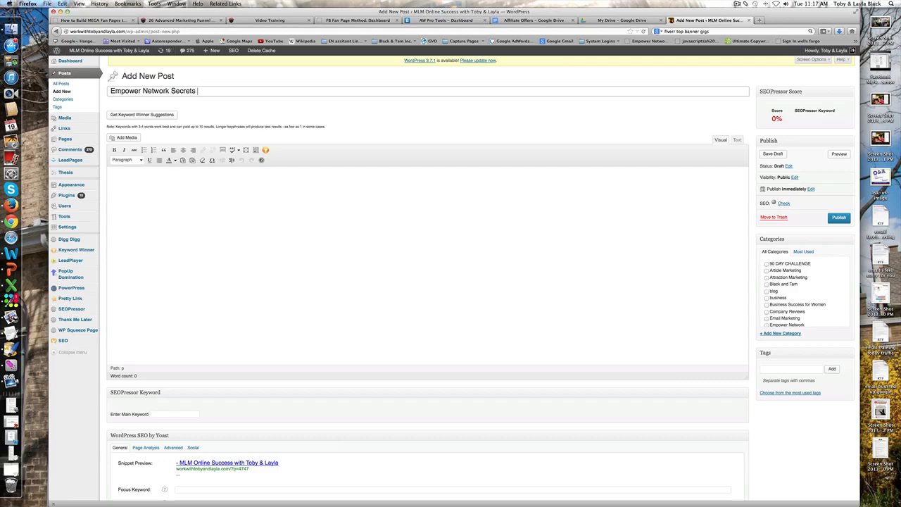
pyautogui.write('Revealed:')
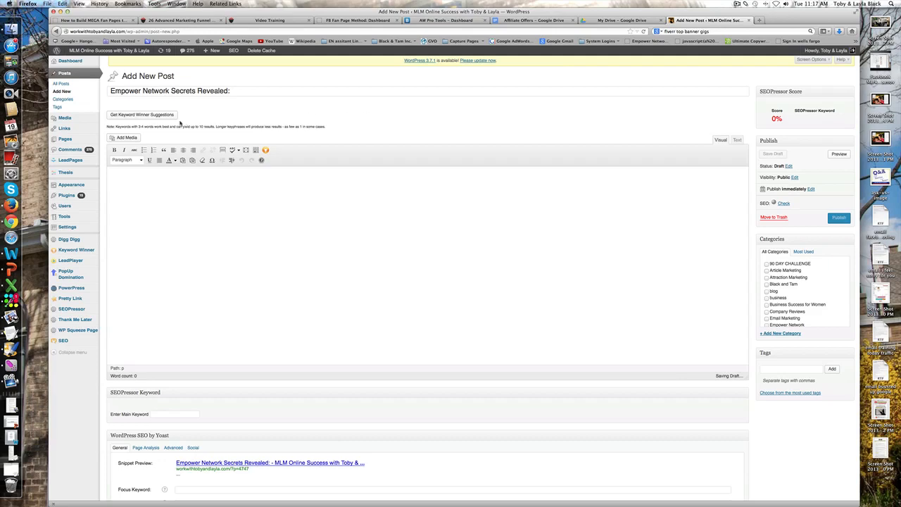
# Step: Generate Keyword Winner suggestions and scroll through the keyword, link, trend and competition table
pyautogui.click(141, 115)
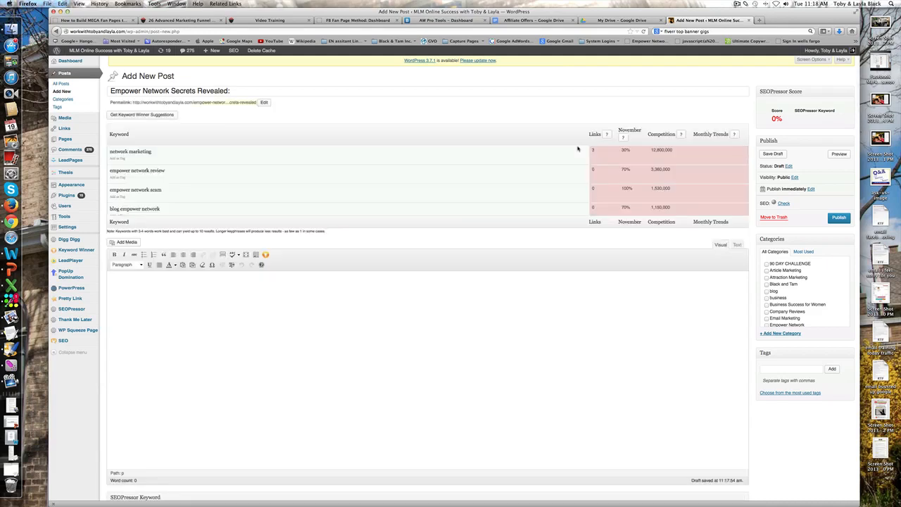
pyautogui.moveTo(344, 158)
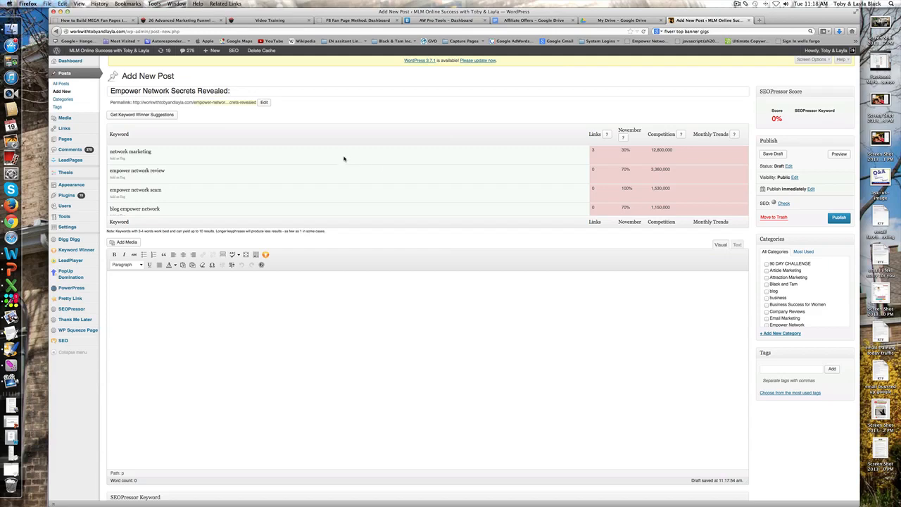
pyautogui.scroll(-3)
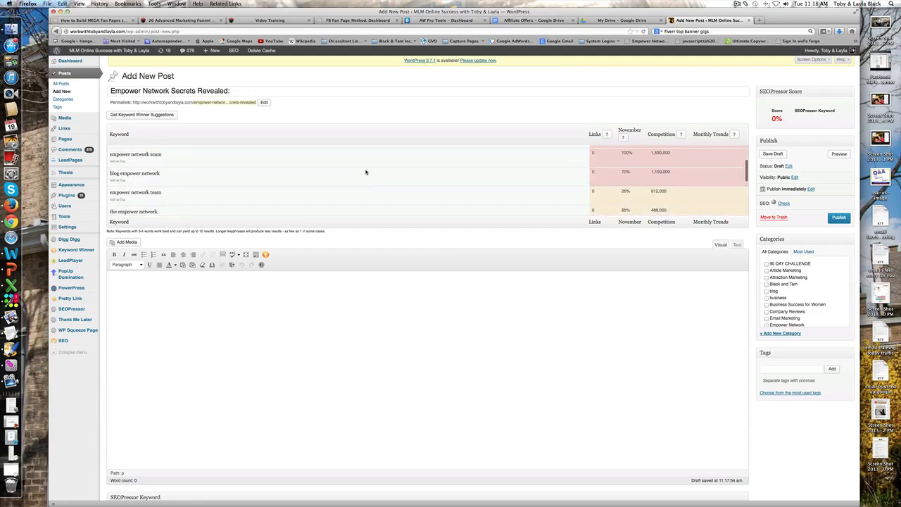
pyautogui.scroll(-3)
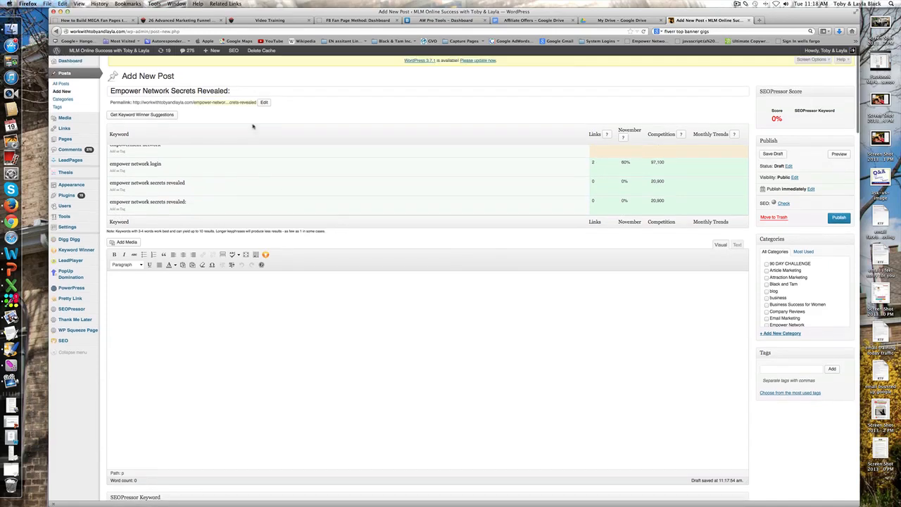
pyautogui.moveTo(380, 104)
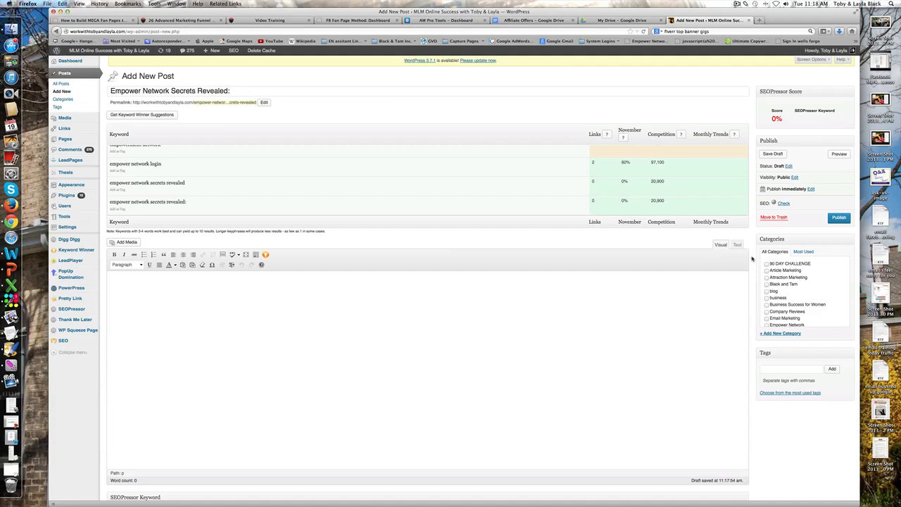
# Step: Set 'Empower Network Secrets Revealed' as the SEOPressor keyword and publish the post, scoring 21.11%
pyautogui.click(790, 368)
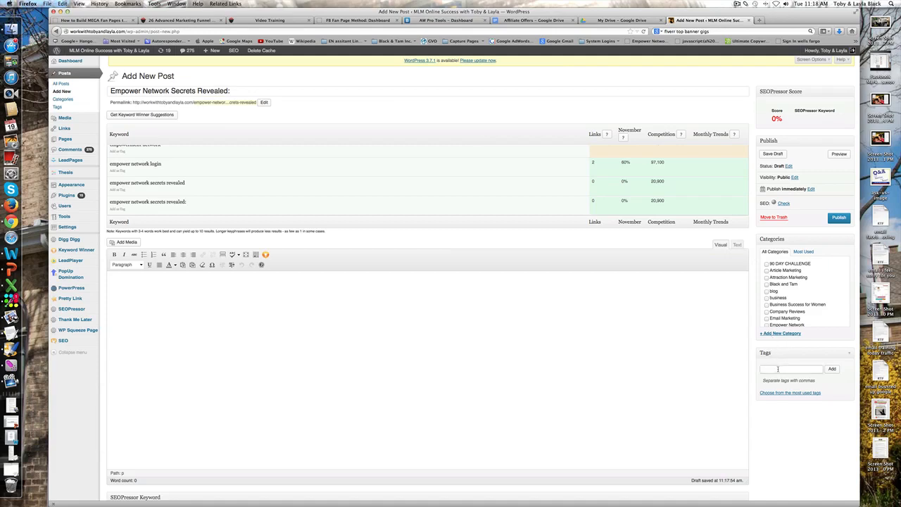
pyautogui.scroll(-3)
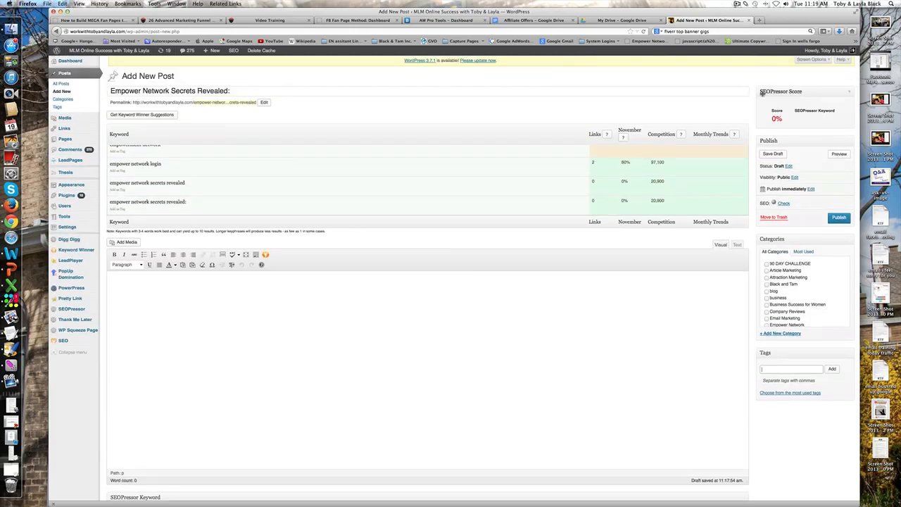
pyautogui.scroll(-3)
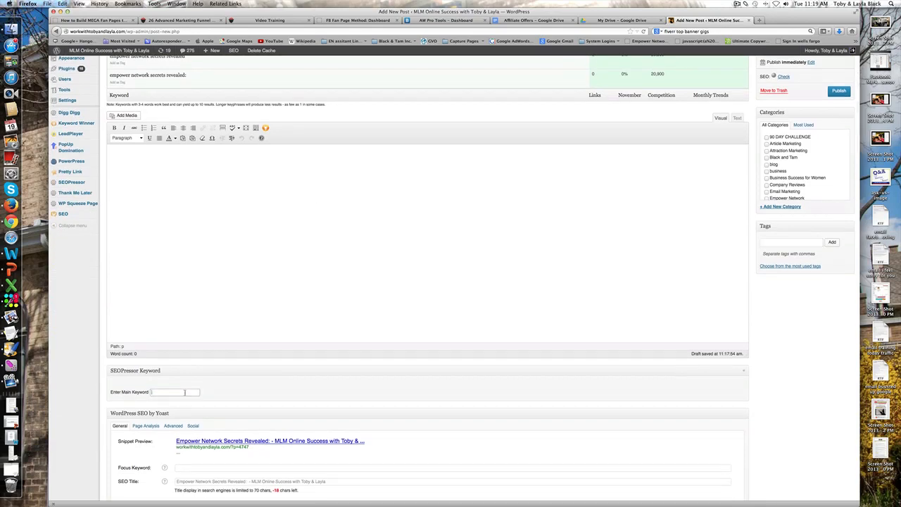
pyautogui.scroll(-3)
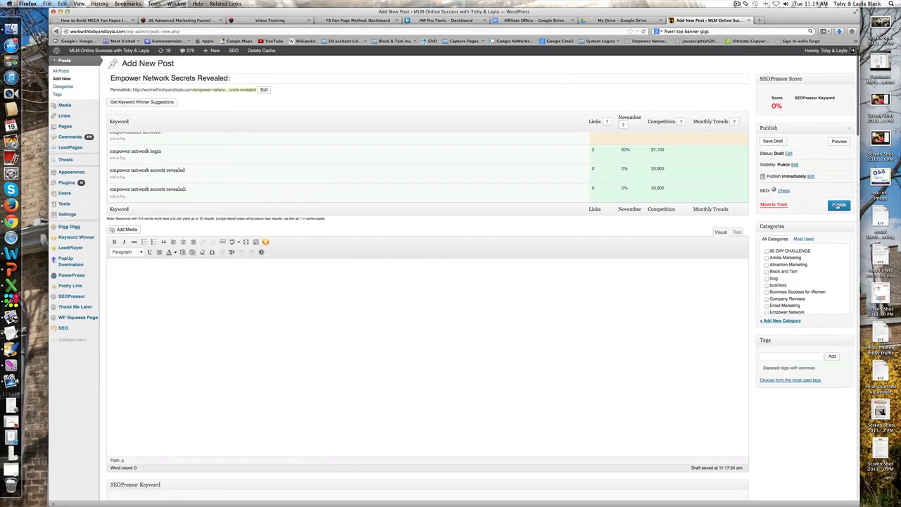
pyautogui.click(839, 205)
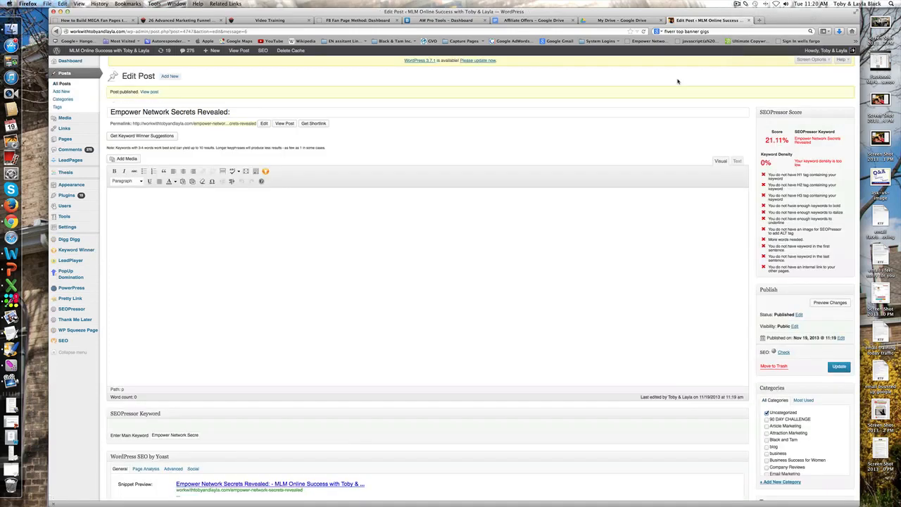
pyautogui.moveTo(816, 359)
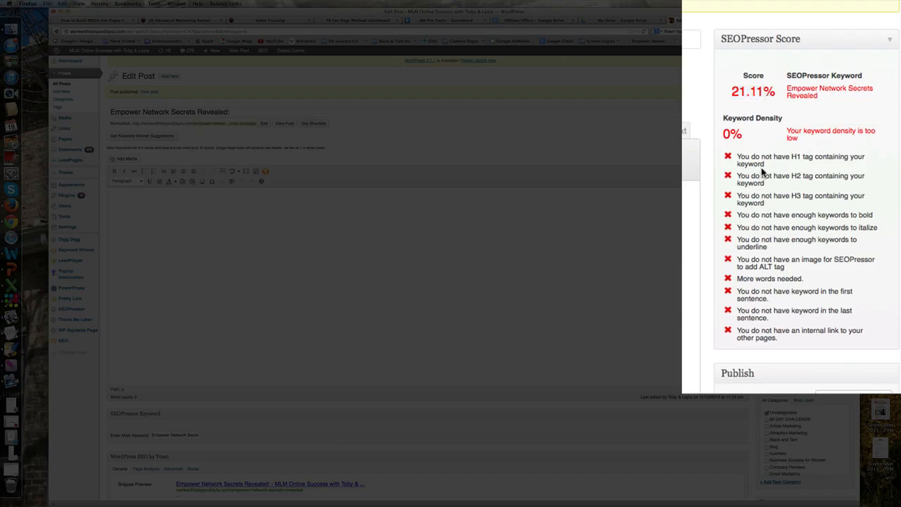
pyautogui.moveTo(768, 148)
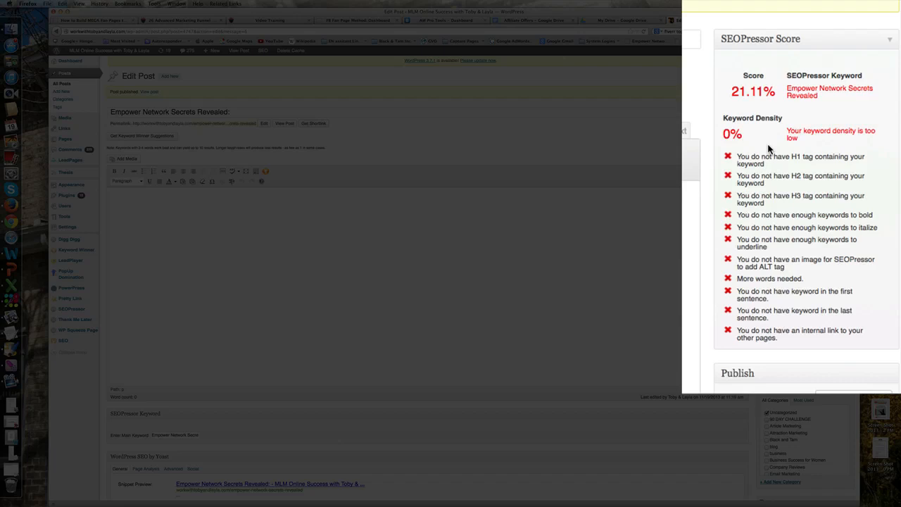
pyautogui.moveTo(812, 143)
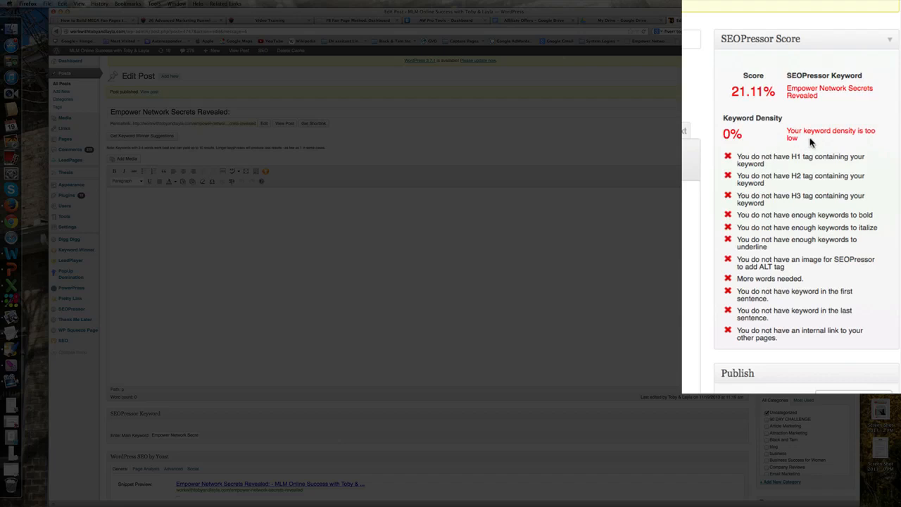
pyautogui.moveTo(793, 135)
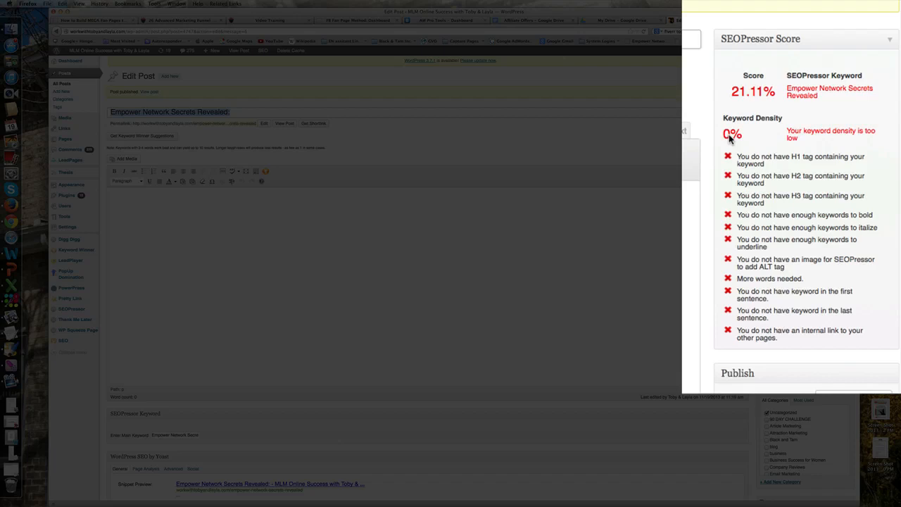
pyautogui.moveTo(767, 139)
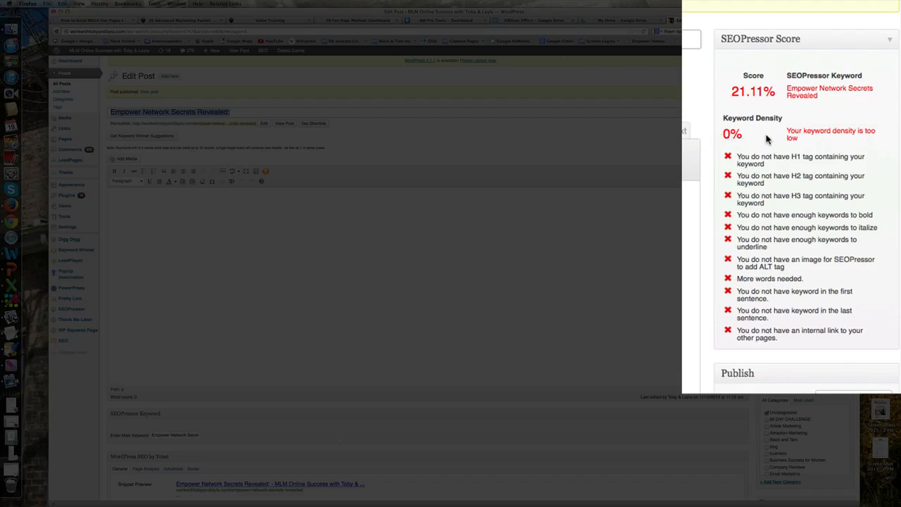
pyautogui.moveTo(789, 160)
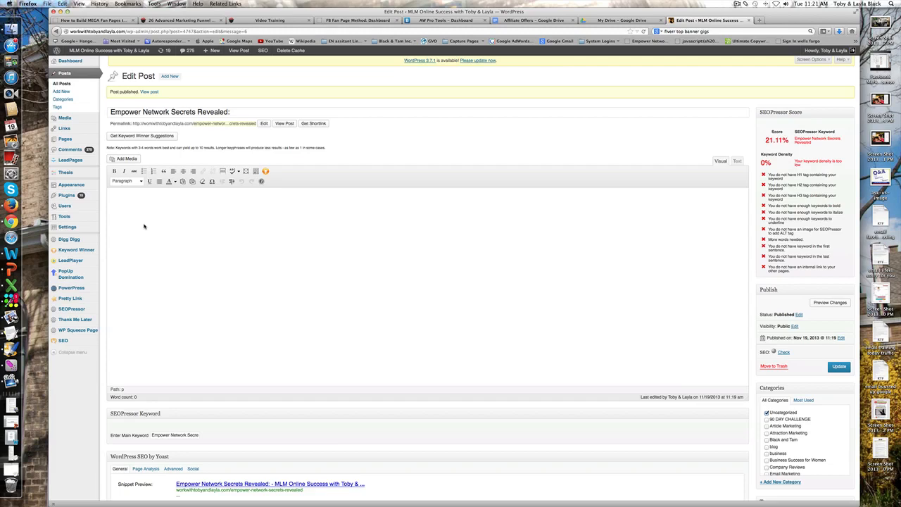
pyautogui.moveTo(125, 224)
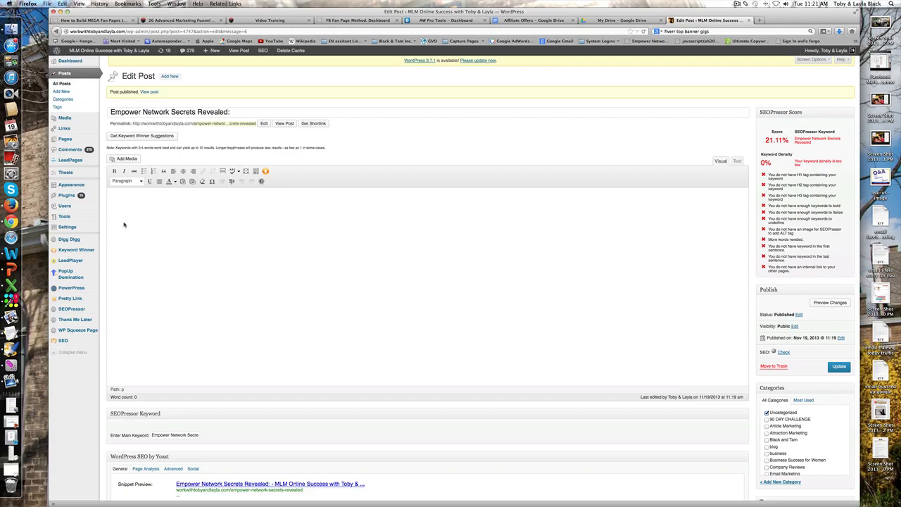
# Step: Open the Pretty Link links list and the LeadPages Software link's edit page
pyautogui.click(70, 298)
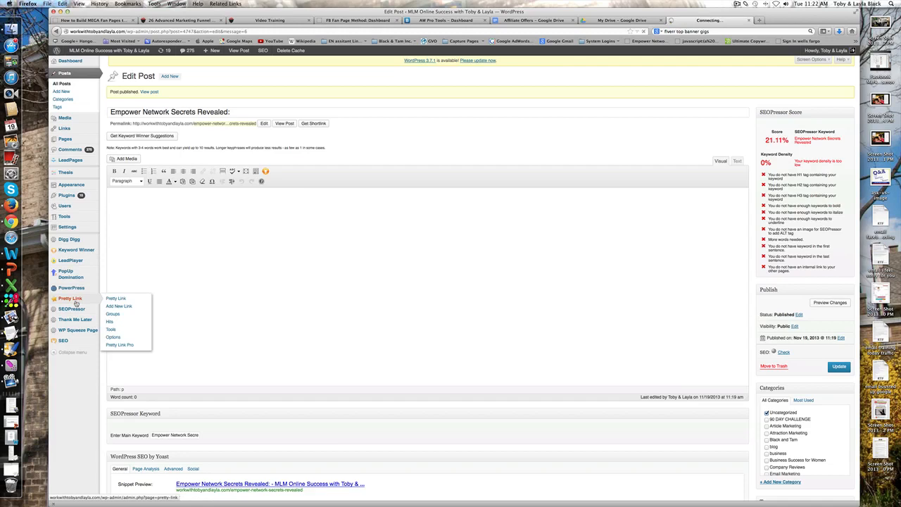
pyautogui.moveTo(670, 20)
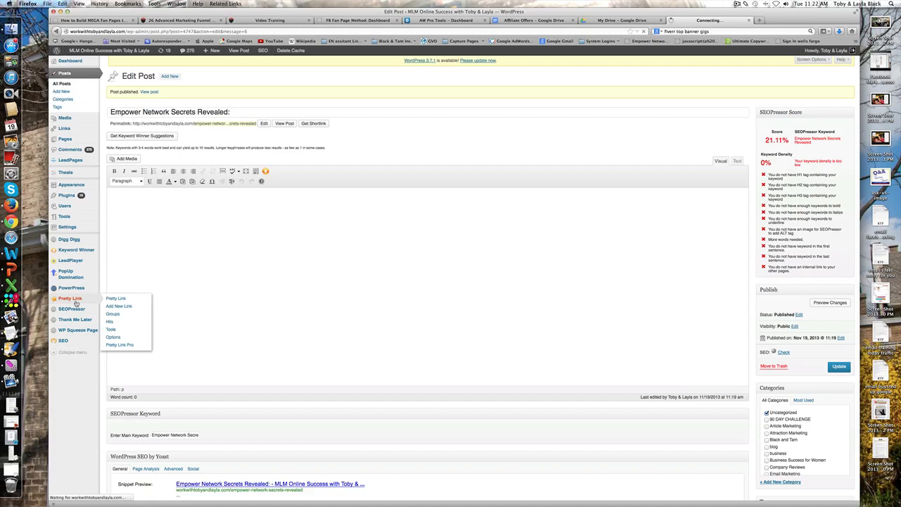
pyautogui.click(116, 298)
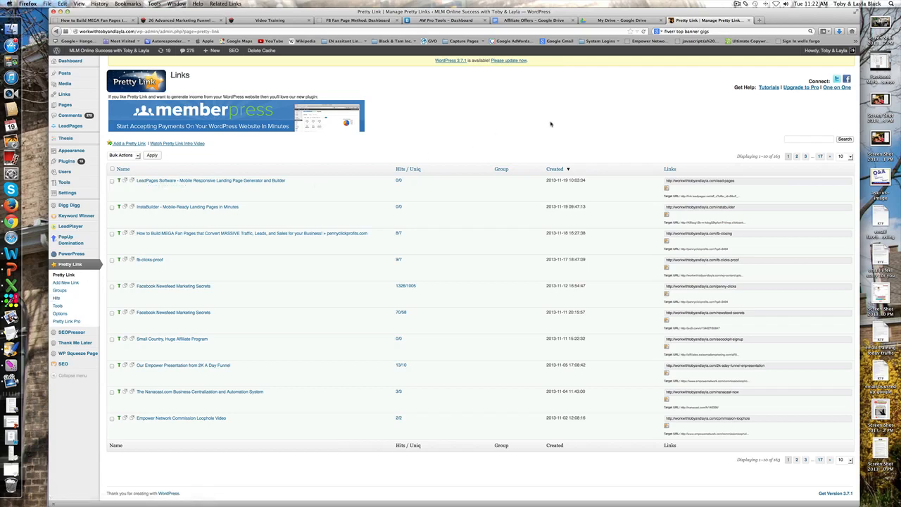
pyautogui.click(737, 4)
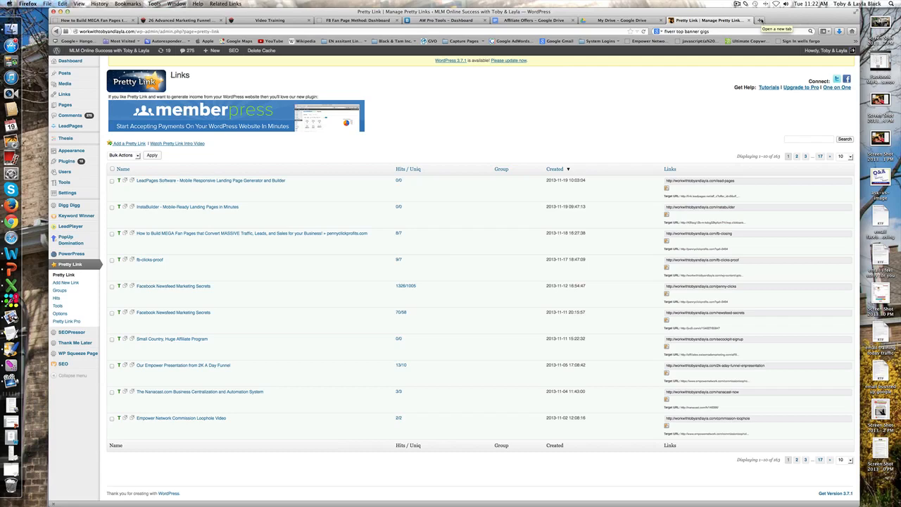
pyautogui.click(126, 180)
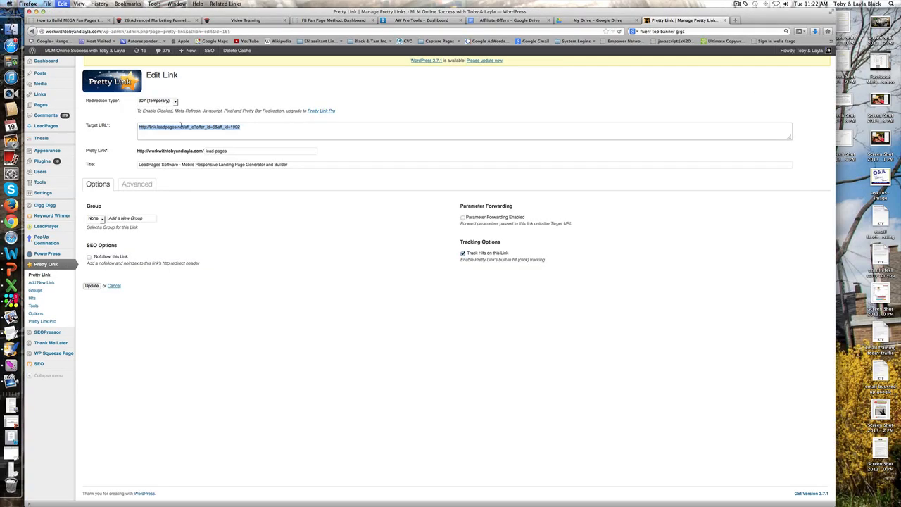
pyautogui.click(295, 131)
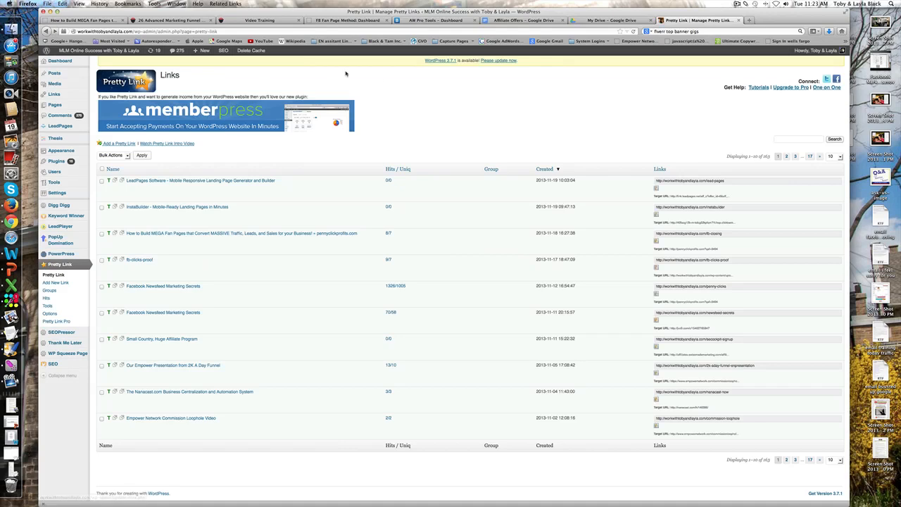
pyautogui.moveTo(402, 175)
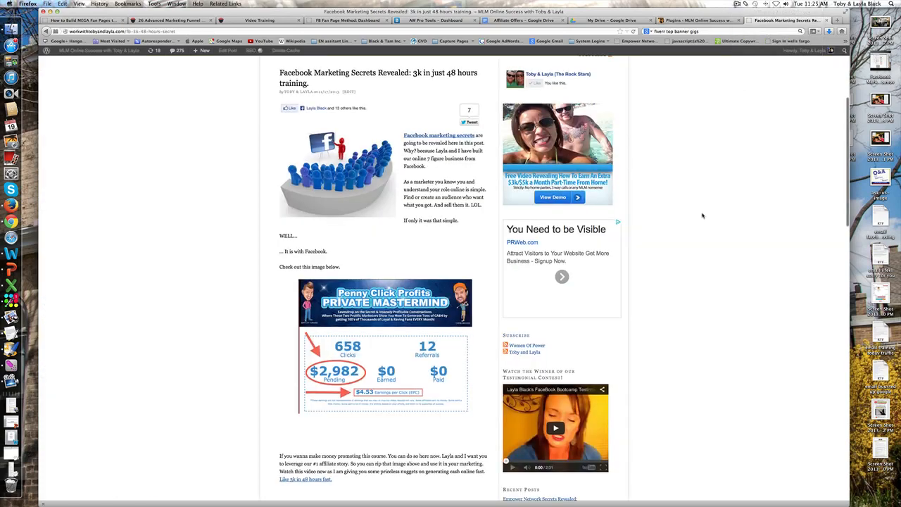
# Step: Scroll to the post's author bio box and follow its website link
pyautogui.scroll(-3)
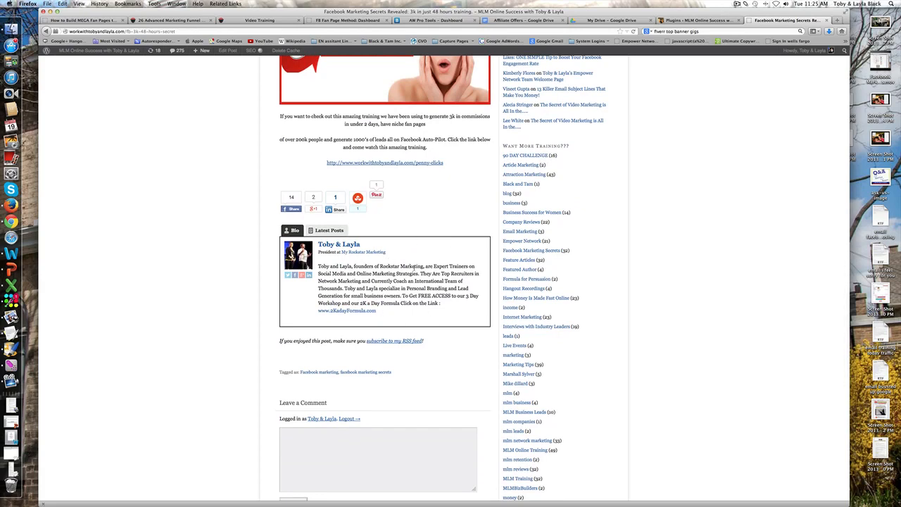
pyautogui.moveTo(414, 265)
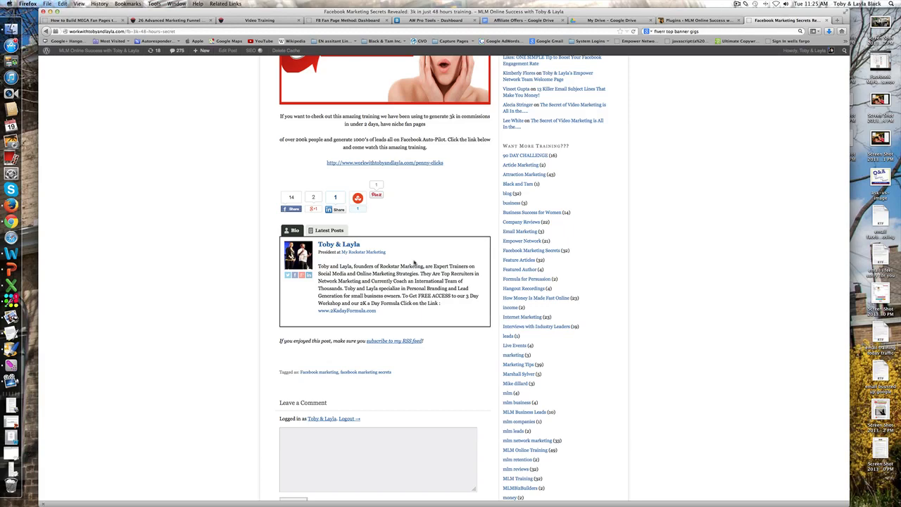
pyautogui.moveTo(416, 256)
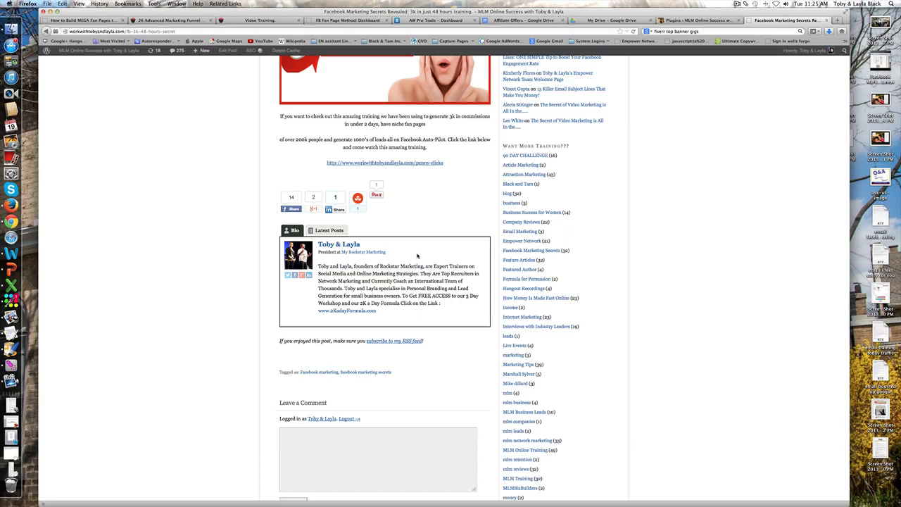
pyautogui.moveTo(415, 266)
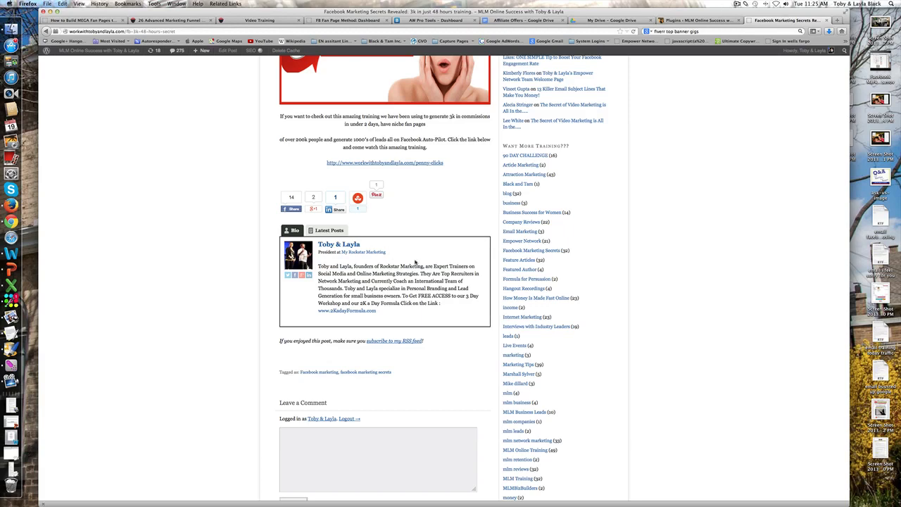
pyautogui.moveTo(414, 263)
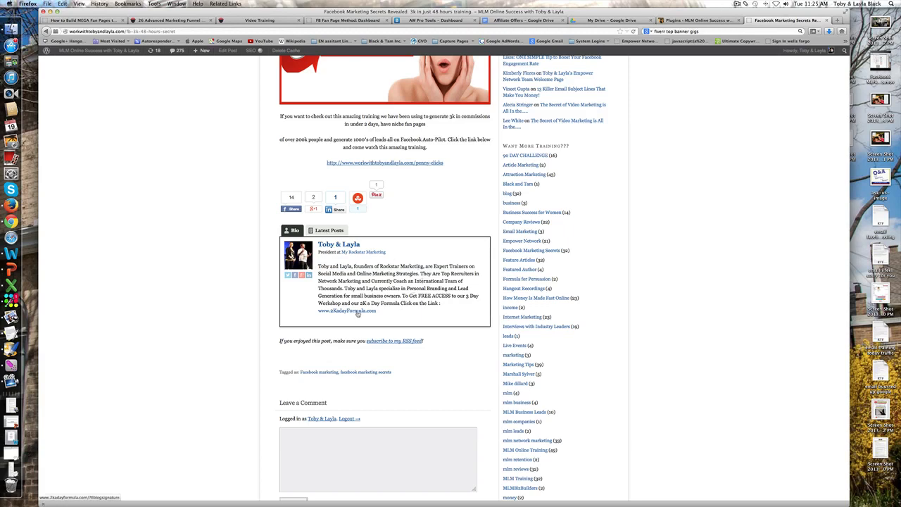
pyautogui.click(697, 19)
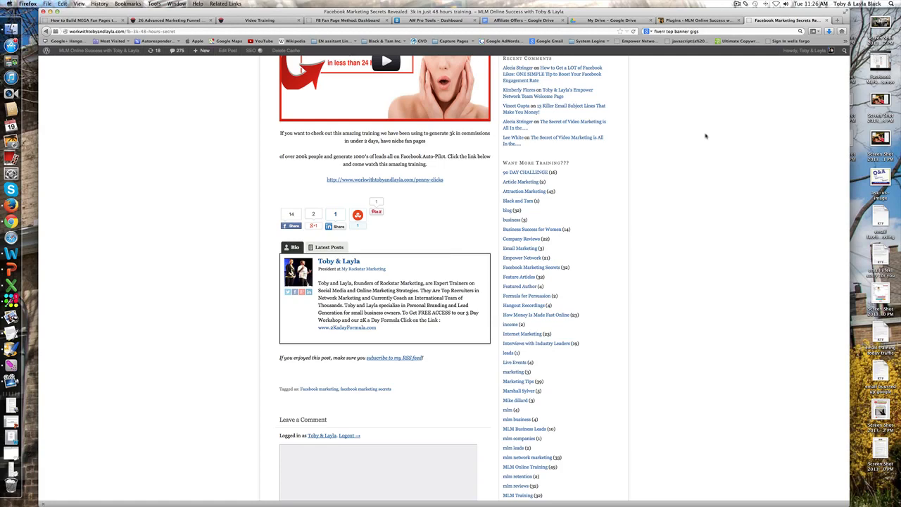
pyautogui.moveTo(747, 112)
pyautogui.write('facebook.com/')
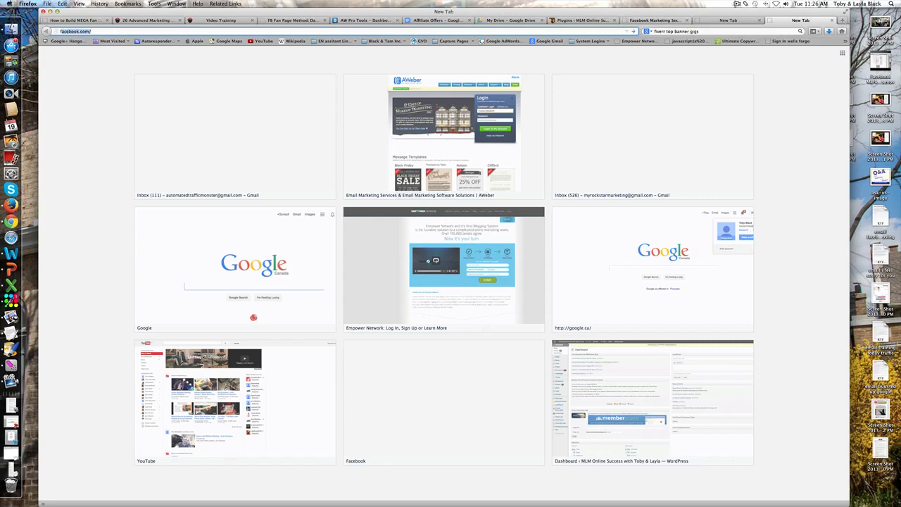
# Step: Find and view Facebook's 'I love Rock n Roll' page, then switch to Penny Click Profits
pyautogui.click(443, 402)
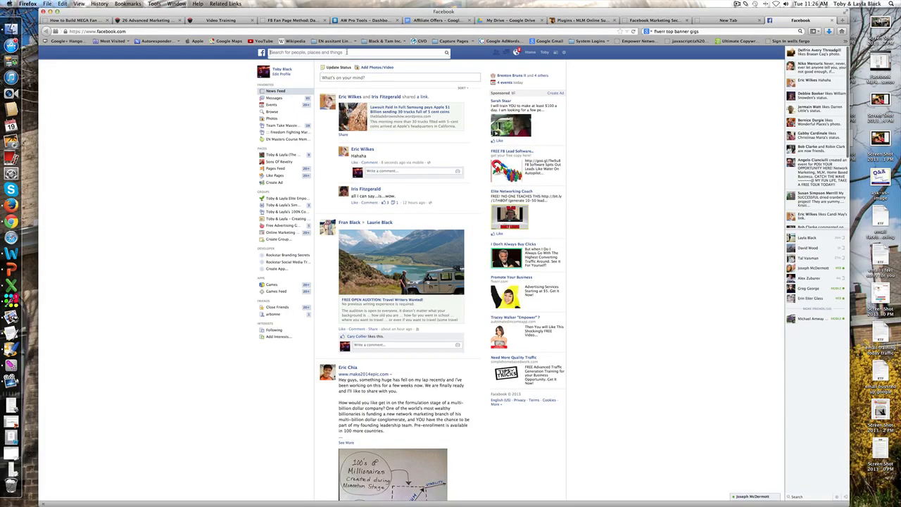
pyautogui.write('I love Rock n Roll')
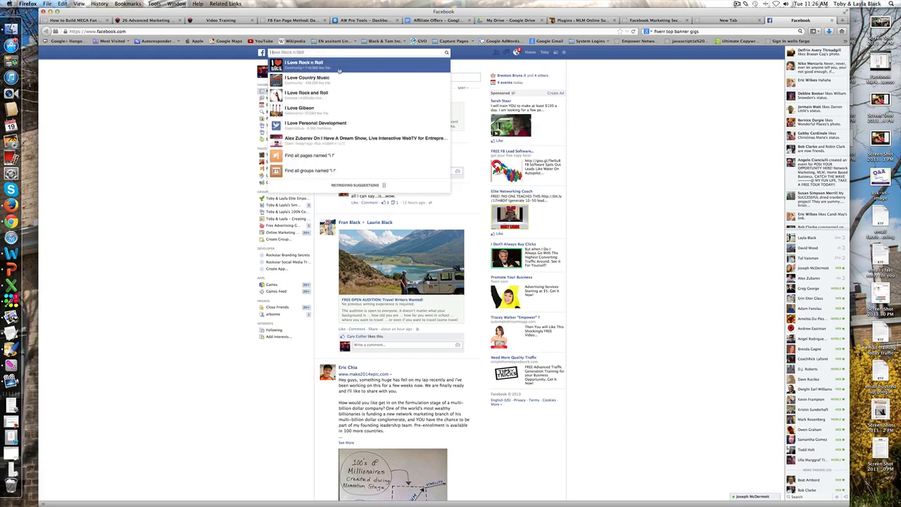
pyautogui.click(303, 62)
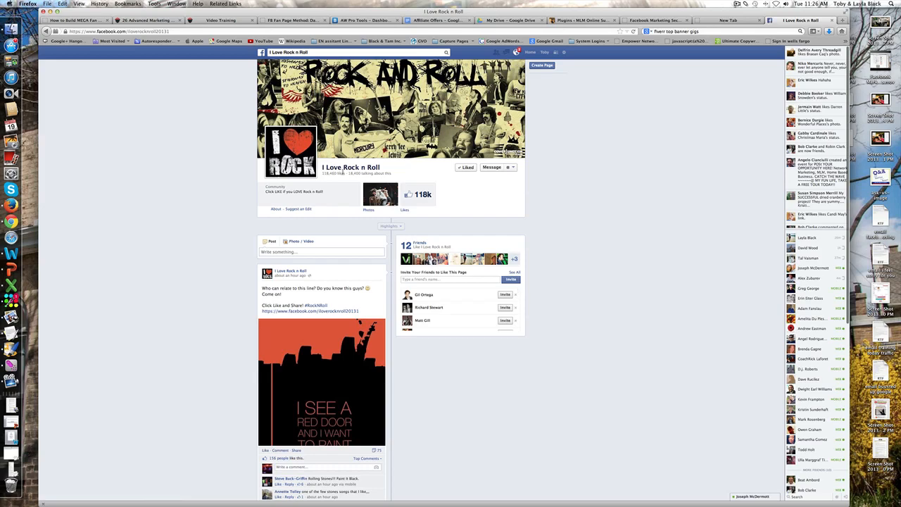
pyautogui.scroll(-3)
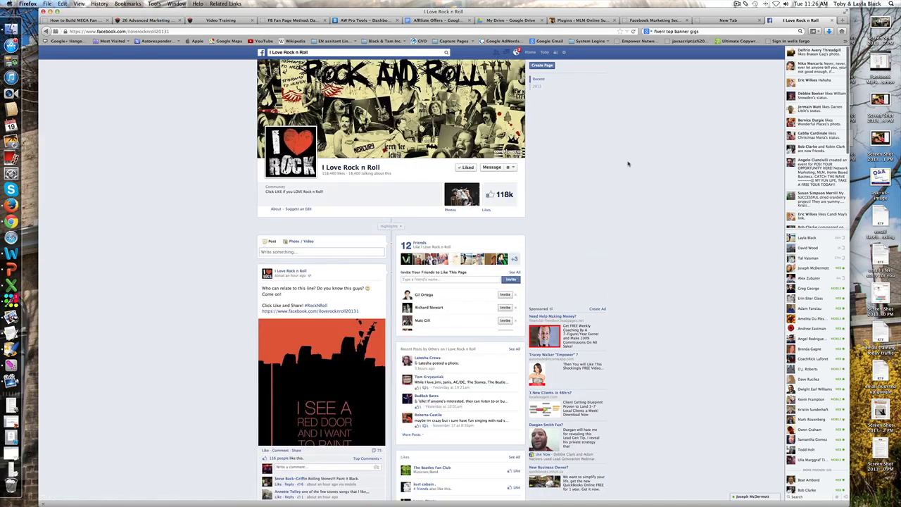
pyautogui.click(728, 19)
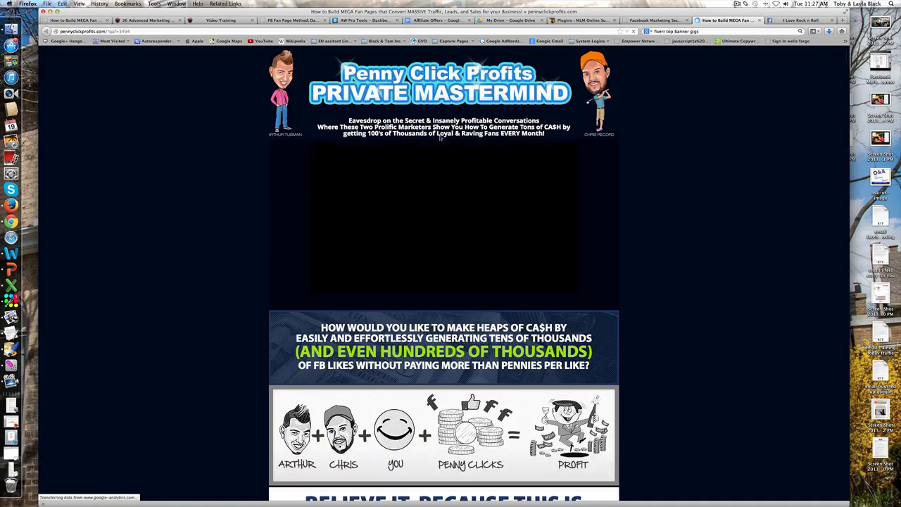
pyautogui.click(443, 218)
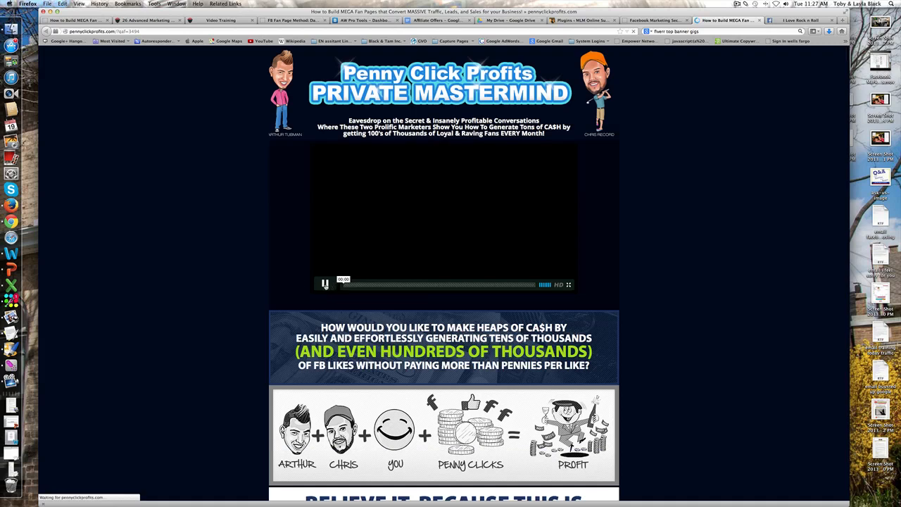
pyautogui.click(324, 284)
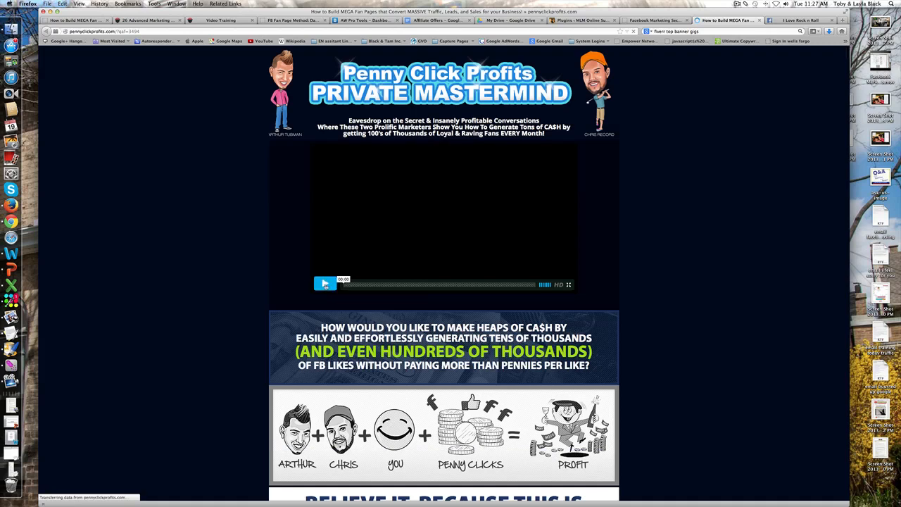
pyautogui.click(324, 284)
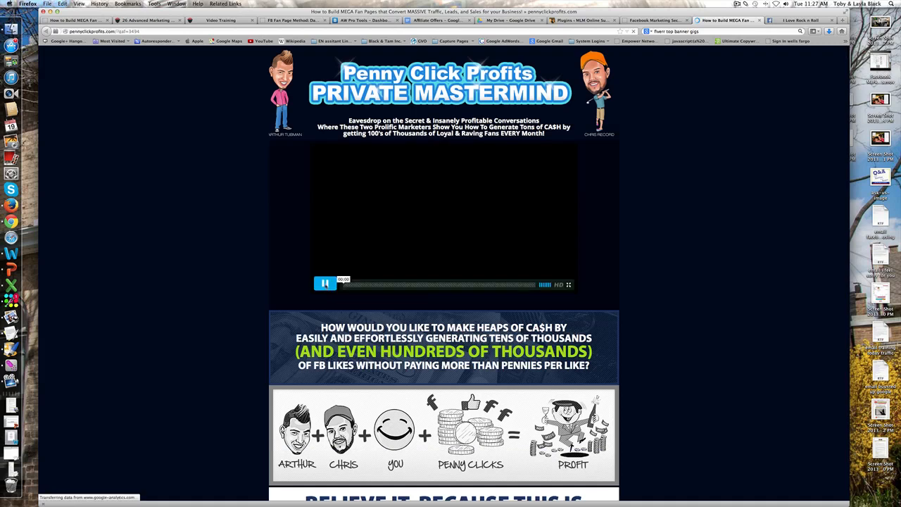
pyautogui.click(325, 284)
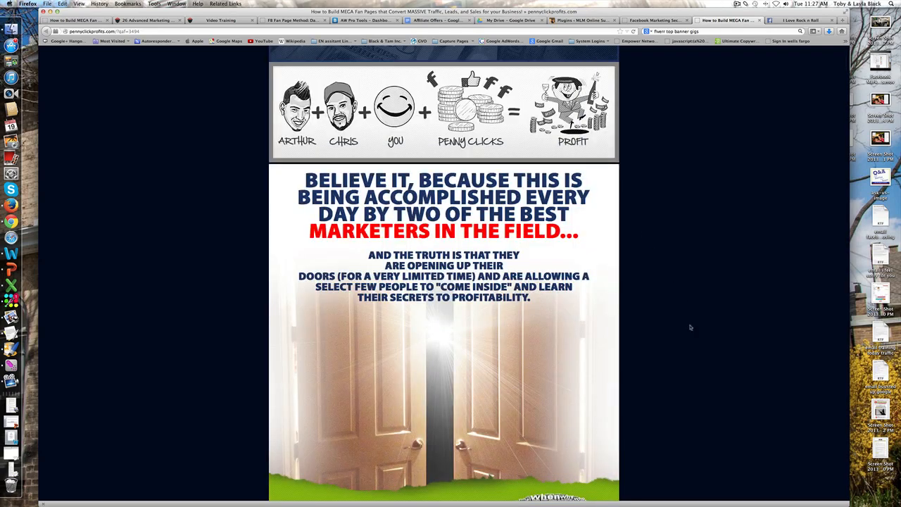
pyautogui.scroll(3)
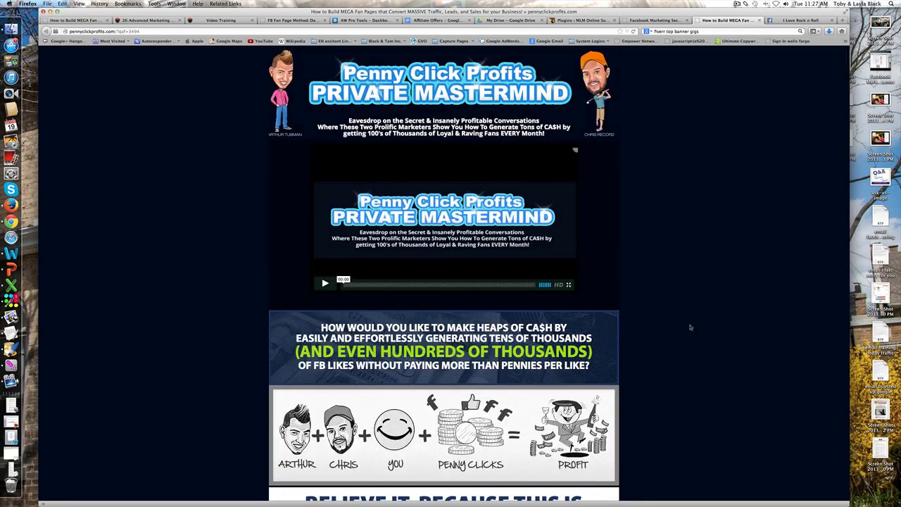